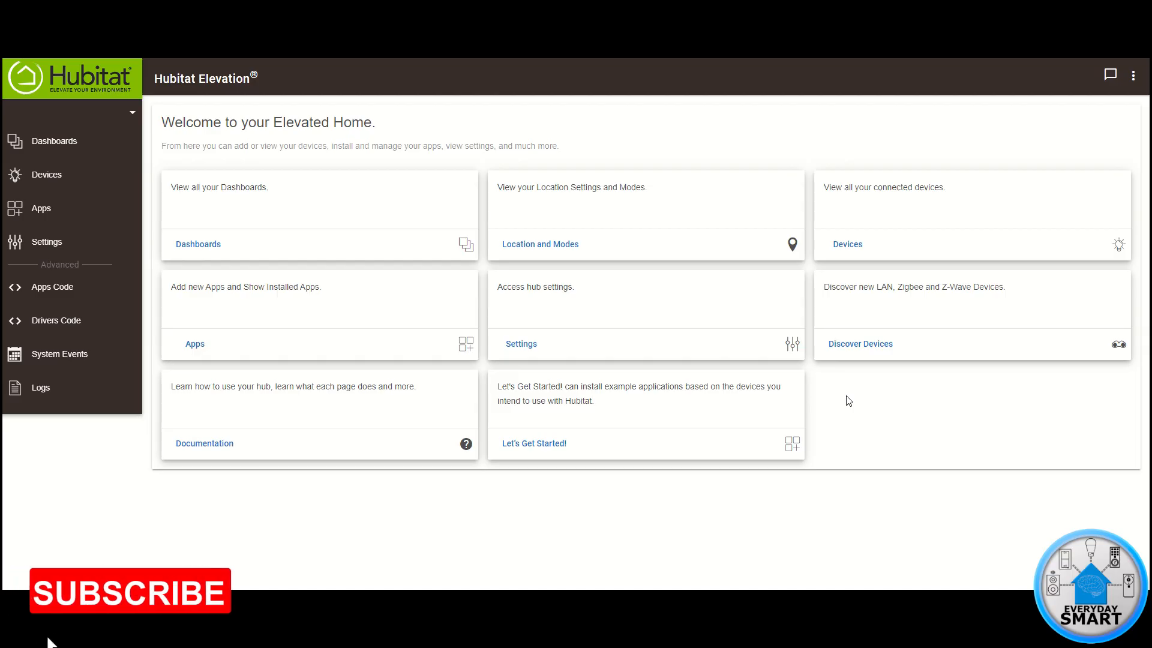
From Apps, add the built-in Groups and Scenes app
{"action": "left_click", "coordinate": [130, 592]}
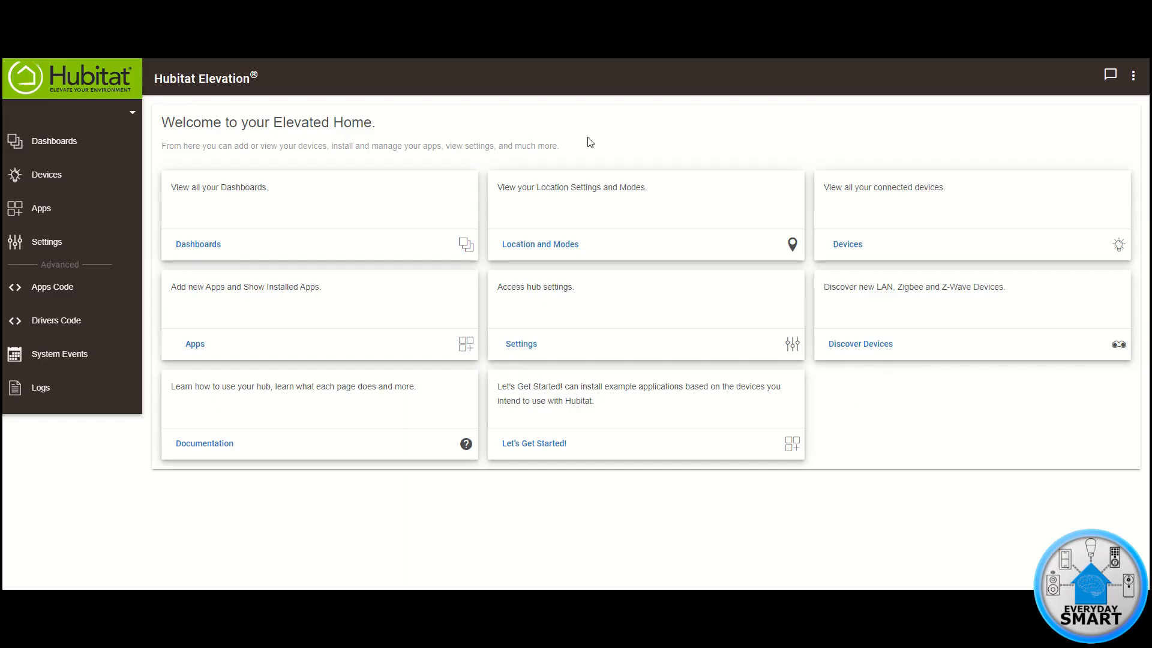
{"action": "mouse_move", "coordinate": [72, 213]}
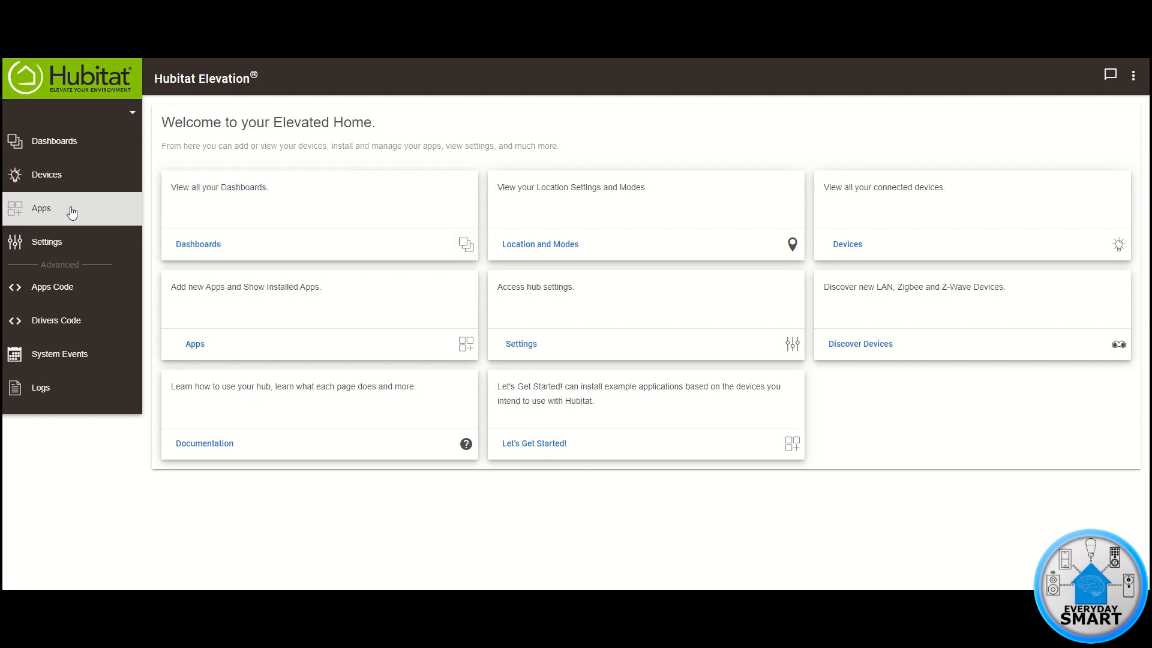
{"action": "left_click", "coordinate": [42, 208]}
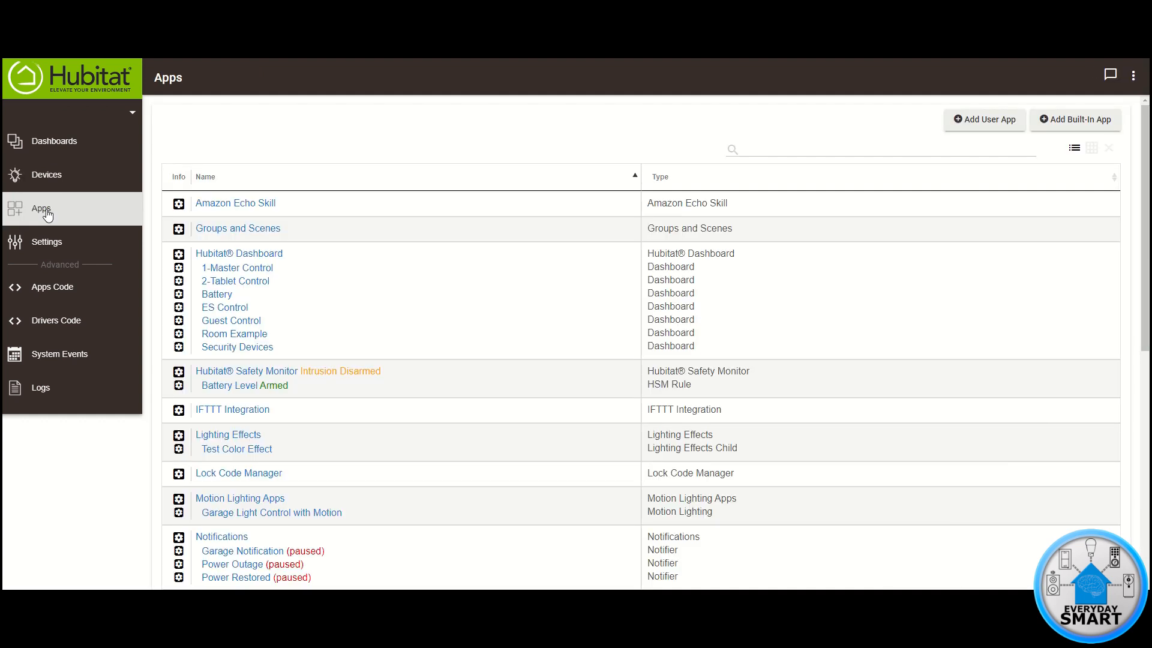
{"action": "mouse_move", "coordinate": [118, 223]}
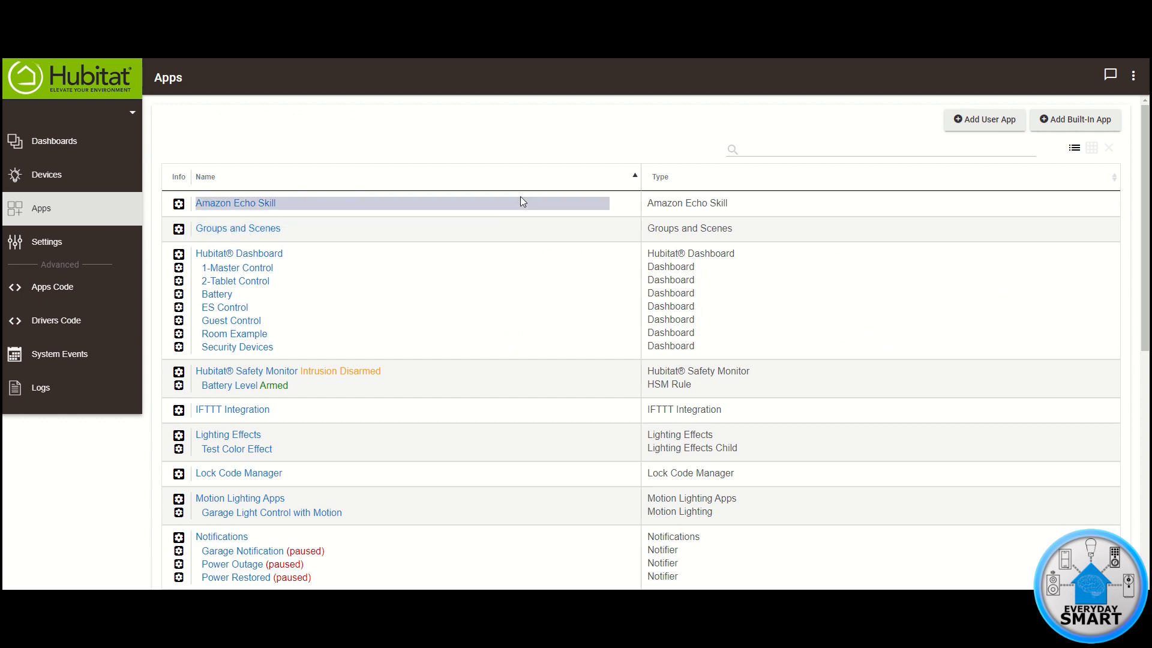
{"action": "mouse_move", "coordinate": [744, 135]}
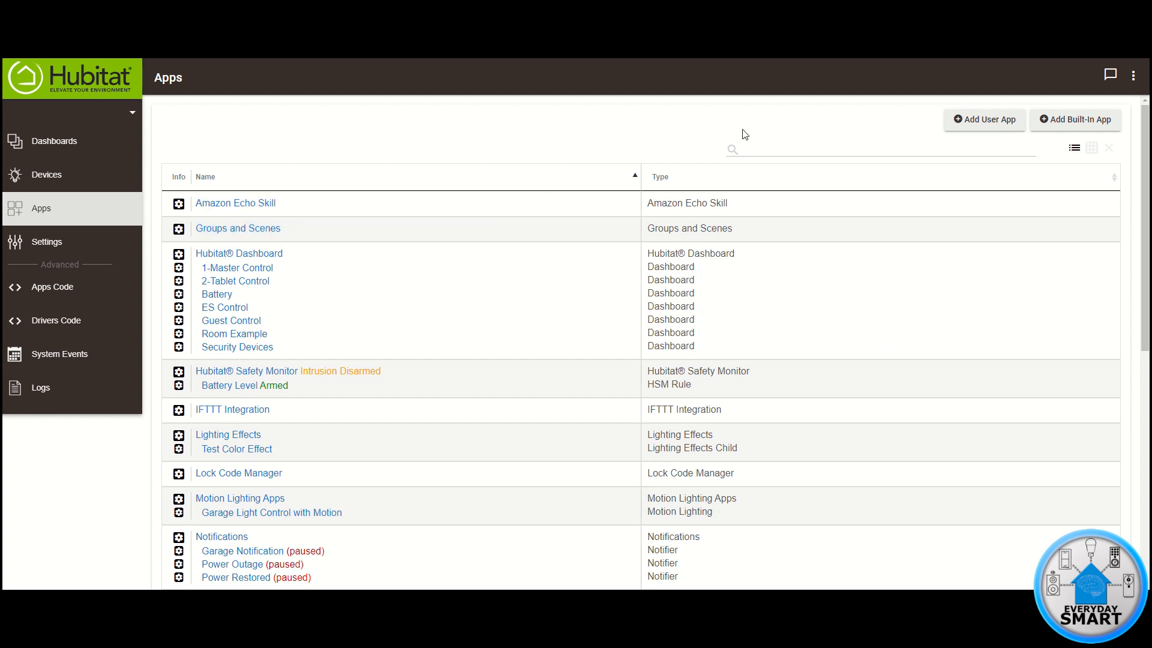
{"action": "left_click", "coordinate": [1074, 119]}
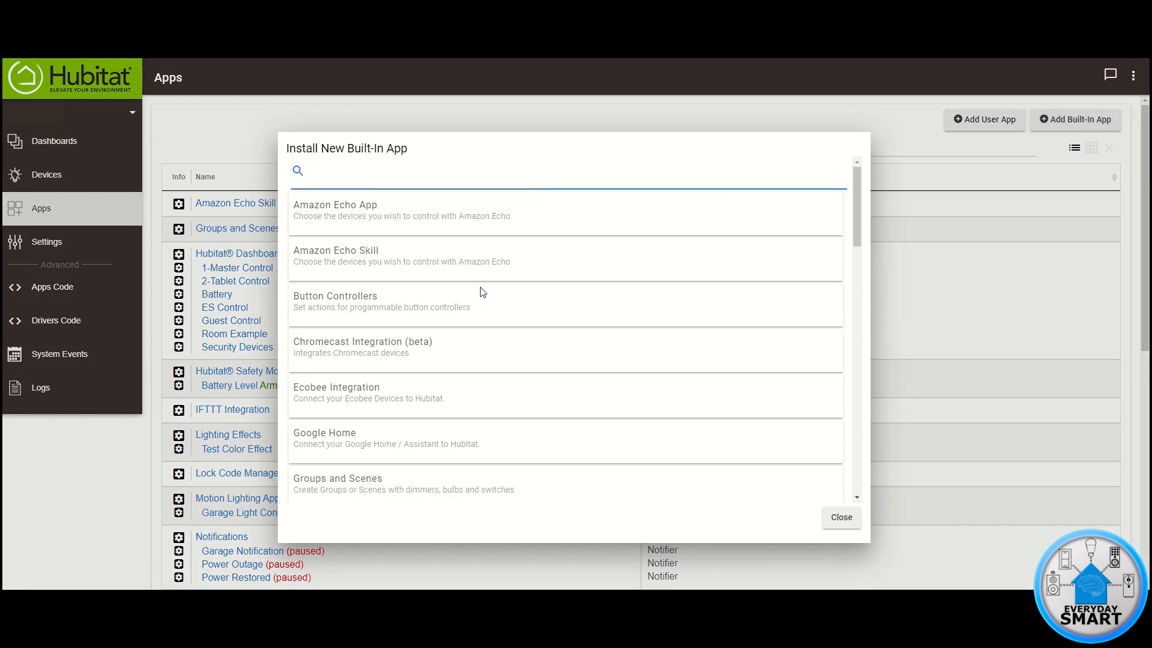
{"action": "scroll", "scroll_direction": "down", "scroll_amount": 3}
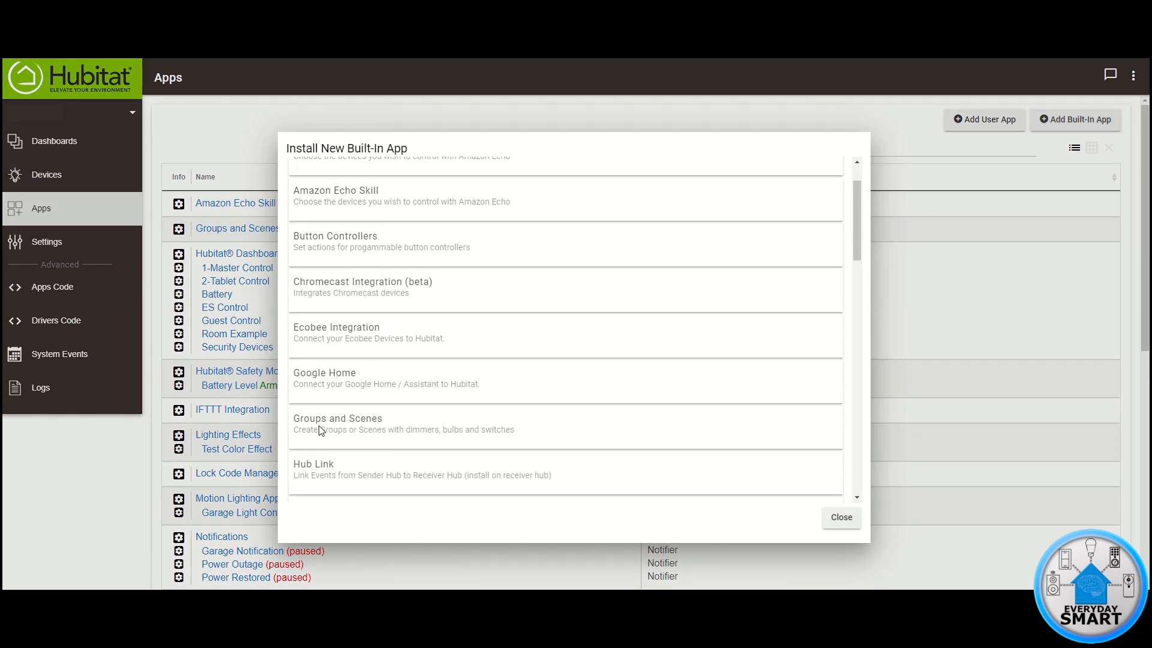
{"action": "left_click", "coordinate": [337, 418]}
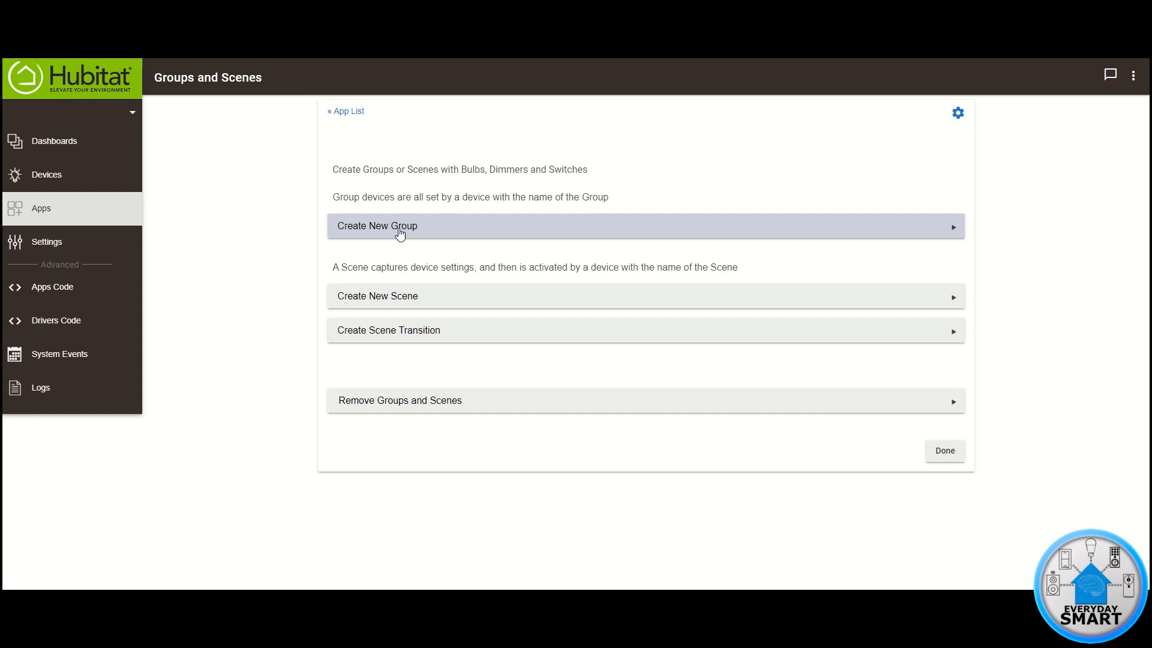
Create a new light group and name it 'First Floor'
{"action": "left_click", "coordinate": [400, 225]}
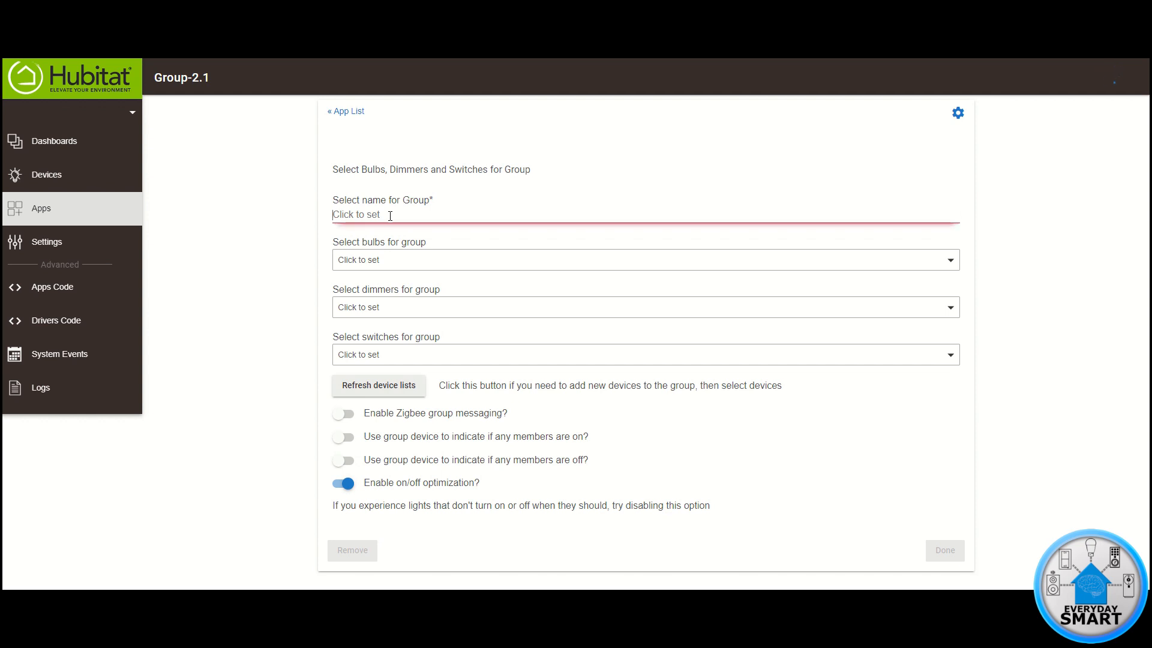
{"action": "type", "text": "First Floor"}
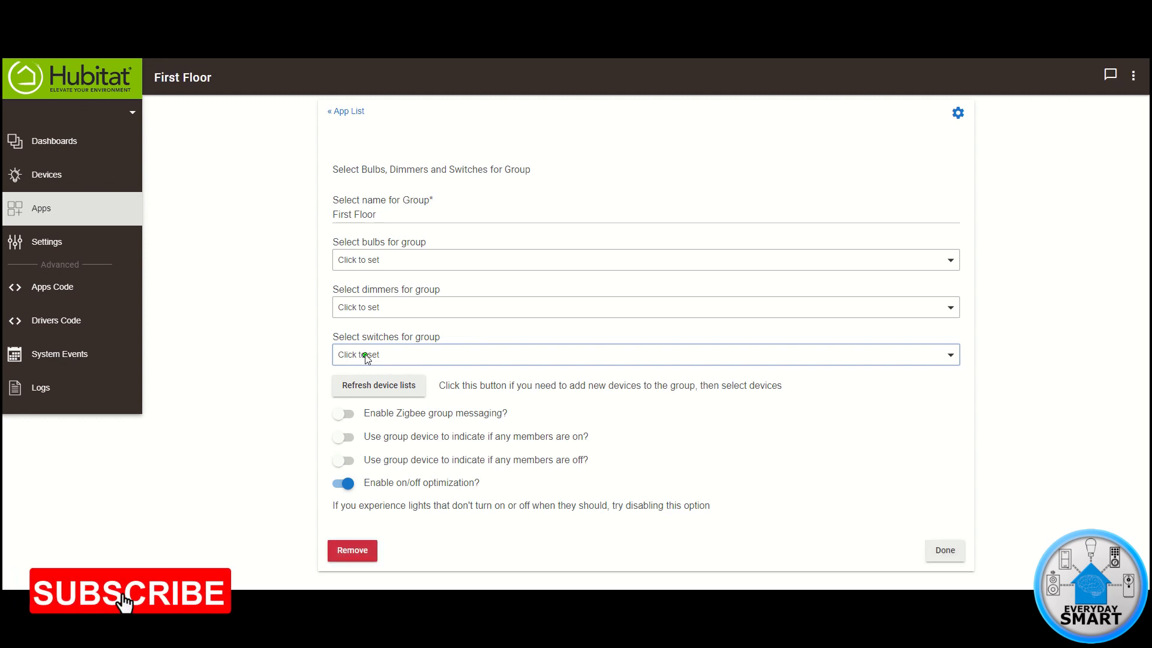
Select Dining Room, Kitchen, Living Room and Stairs lights as the group's switches
{"action": "left_click", "coordinate": [645, 354]}
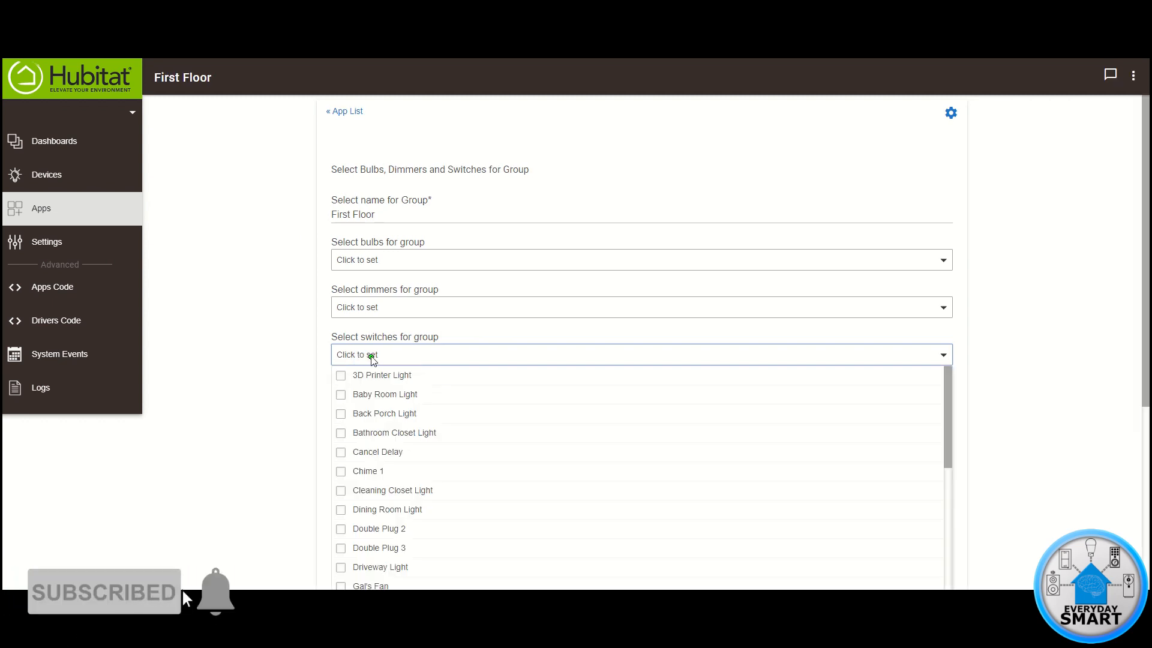
{"action": "scroll", "scroll_direction": "down", "scroll_amount": 3}
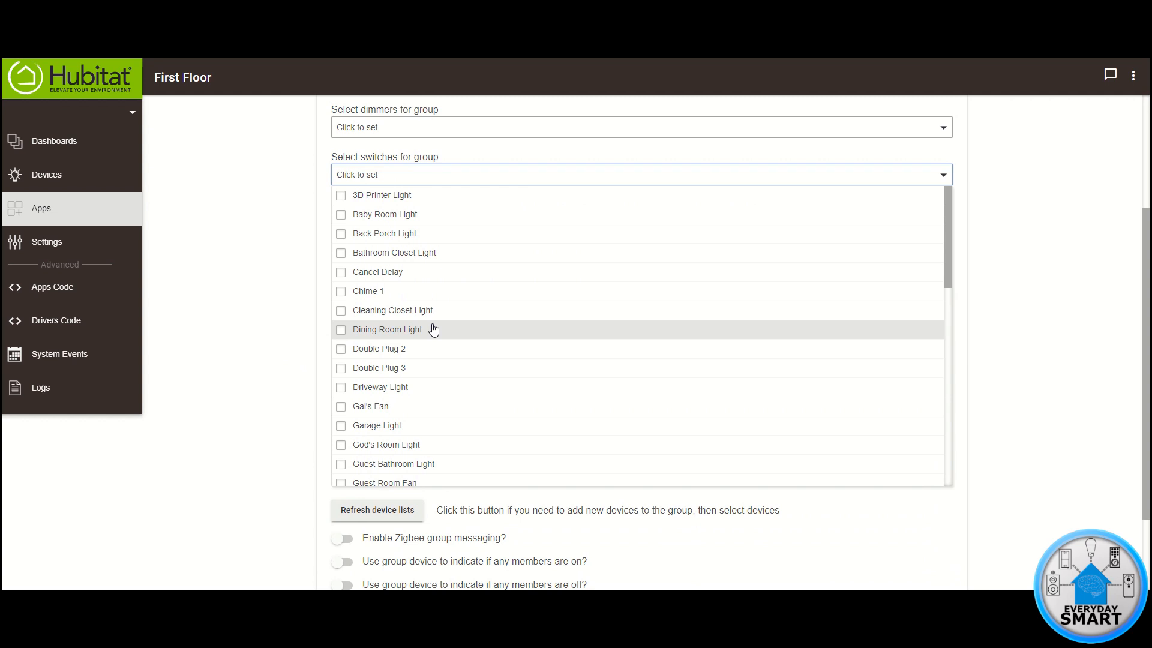
{"action": "scroll", "scroll_direction": "down", "scroll_amount": 3}
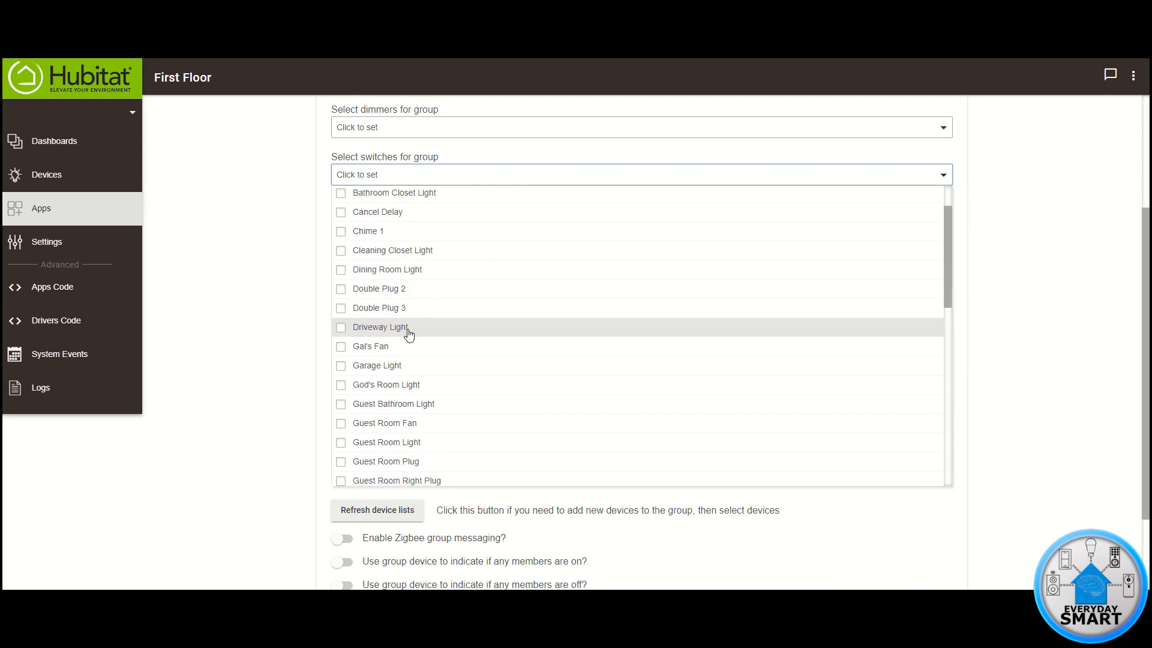
{"action": "mouse_move", "coordinate": [402, 308]}
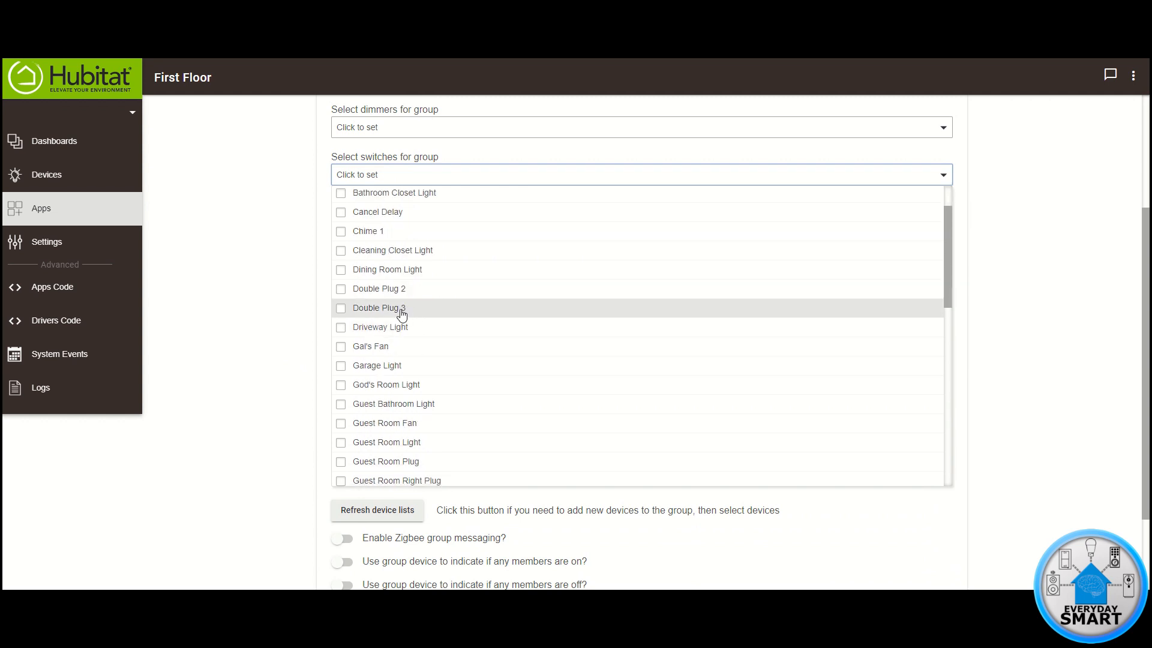
{"action": "left_click", "coordinate": [340, 269]}
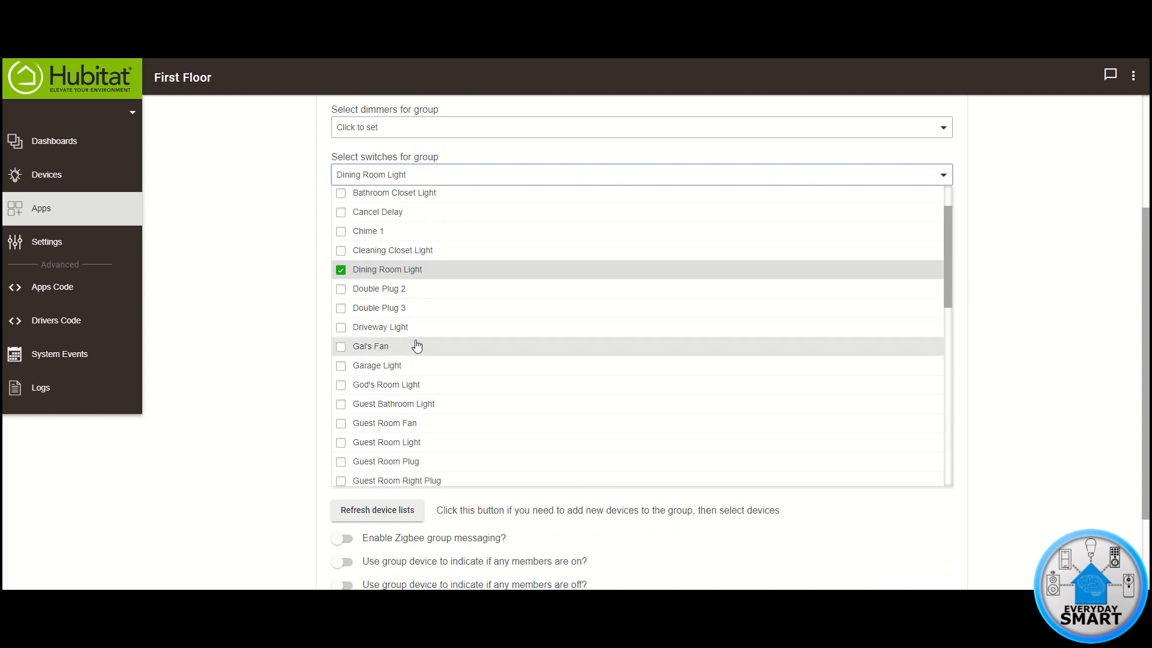
{"action": "scroll", "scroll_direction": "down", "scroll_amount": 3}
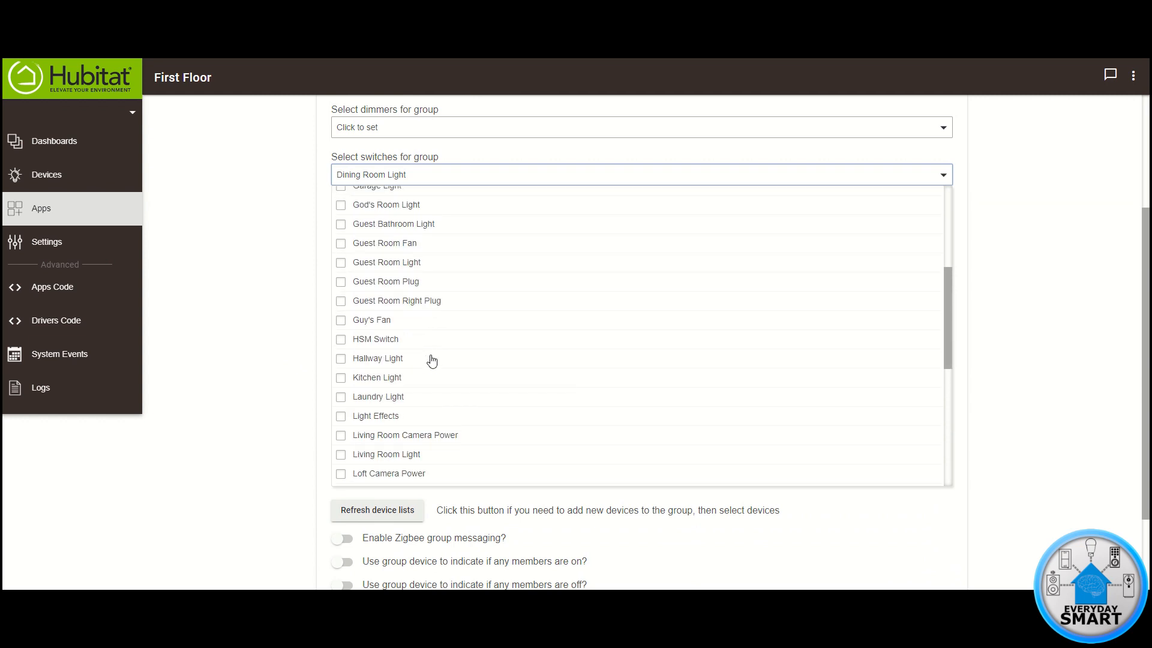
{"action": "left_click", "coordinate": [340, 377]}
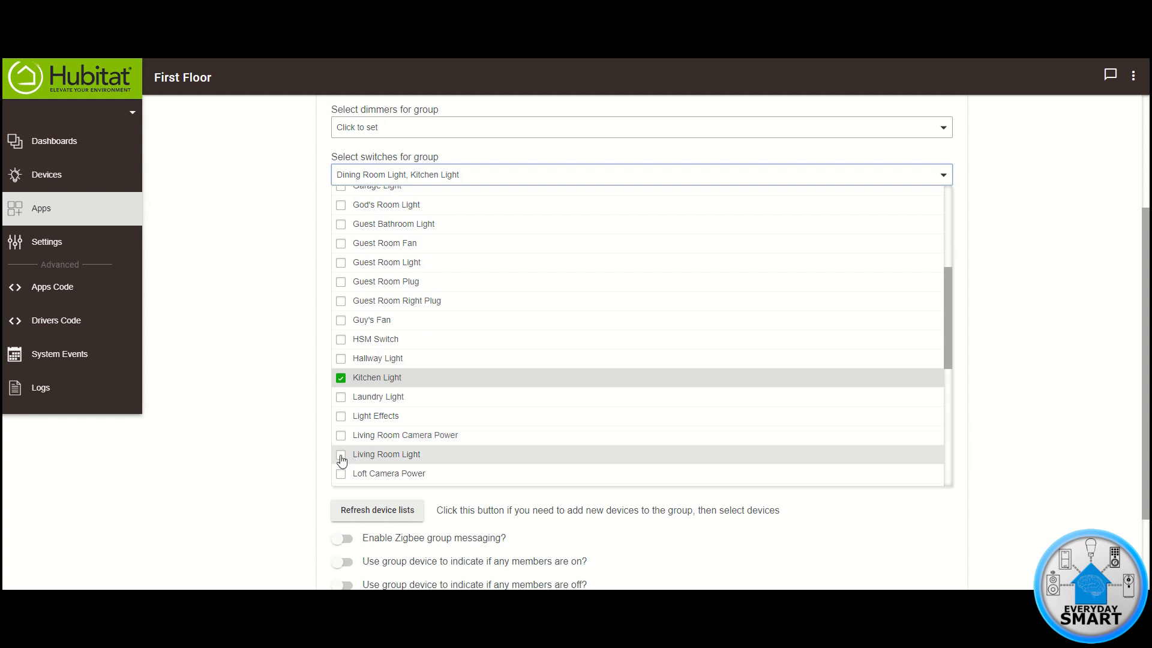
{"action": "left_click", "coordinate": [340, 454]}
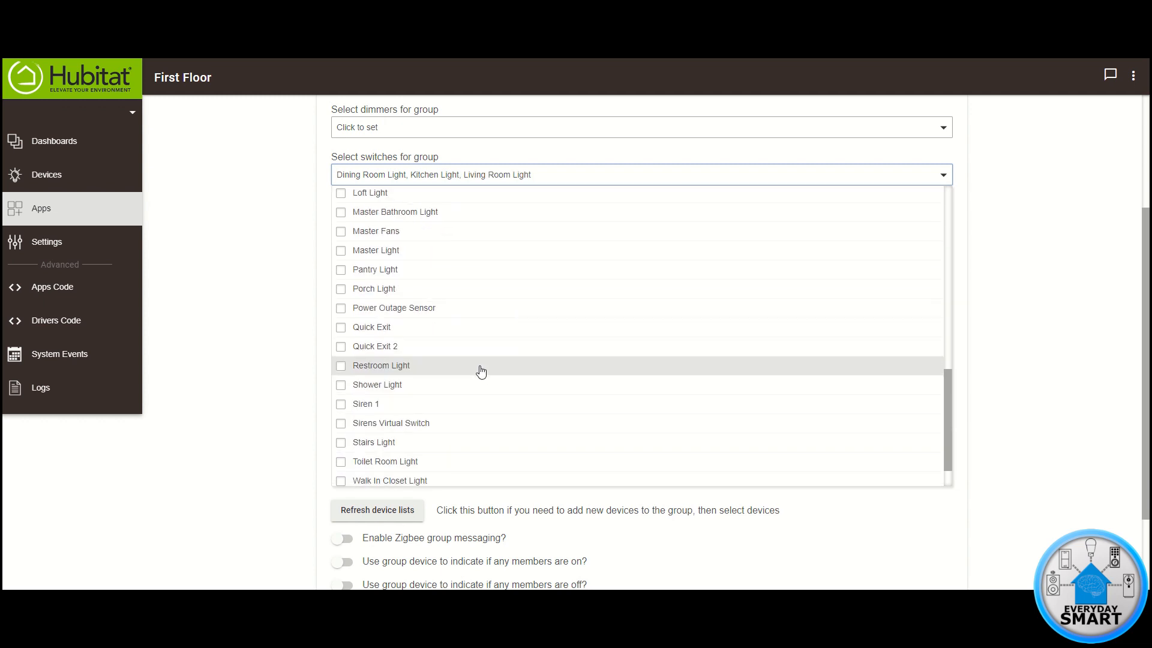
{"action": "left_click", "coordinate": [340, 399]}
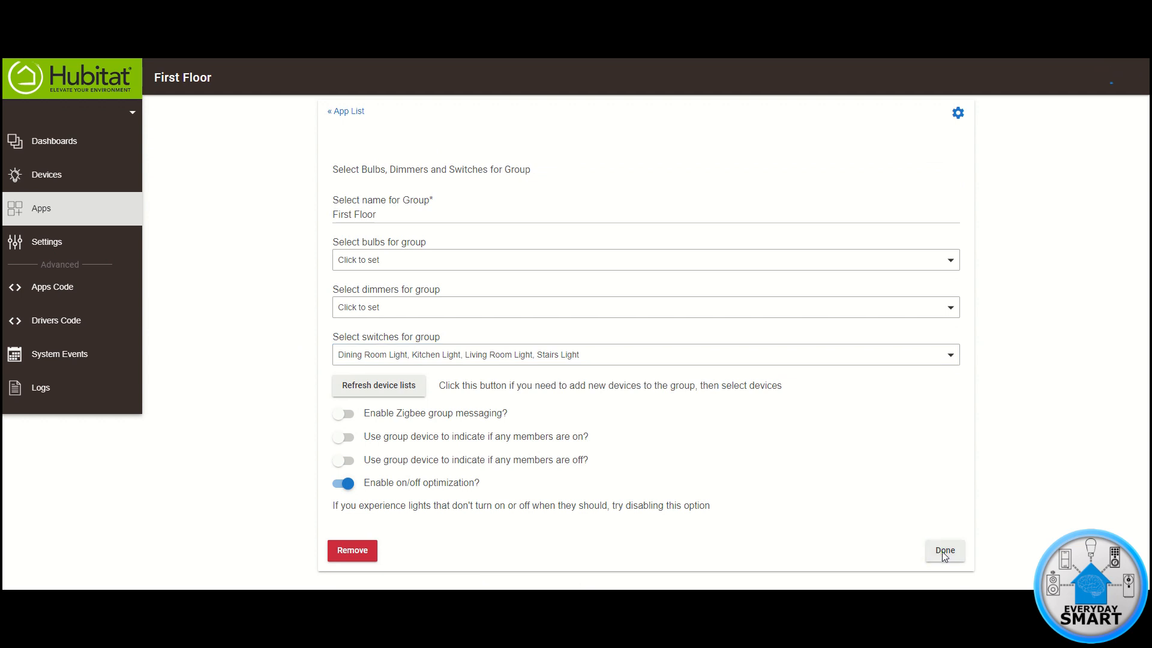
Save the First Floor group, exit Groups and Scenes, and go to Devices
{"action": "left_click", "coordinate": [943, 550]}
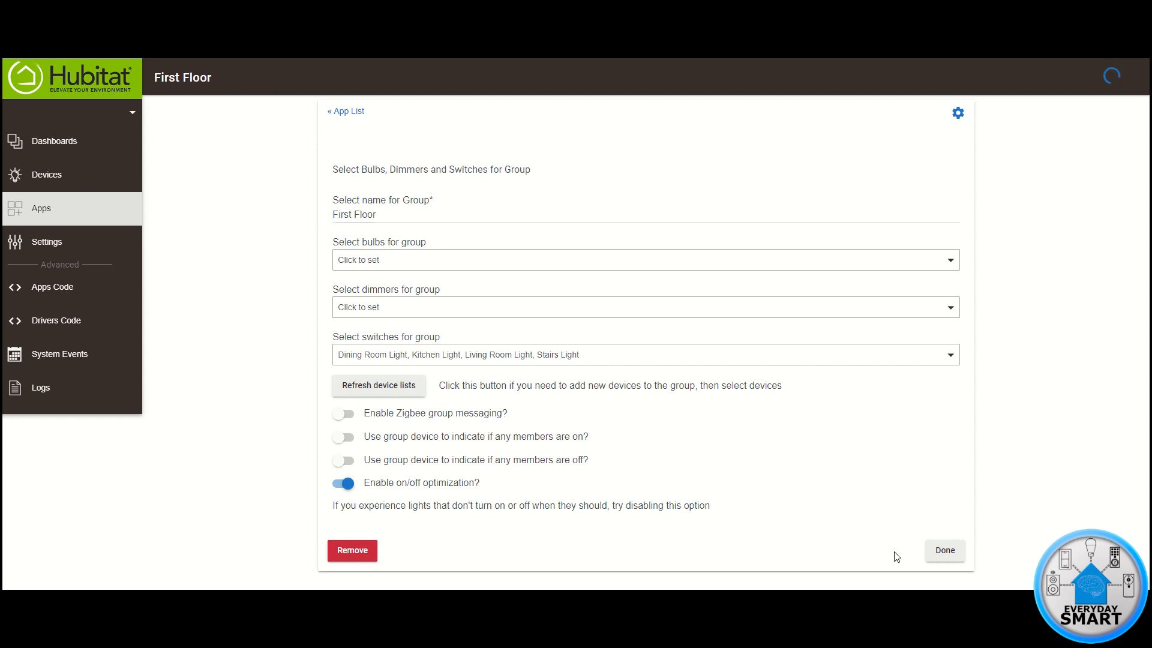
{"action": "left_click", "coordinate": [943, 550]}
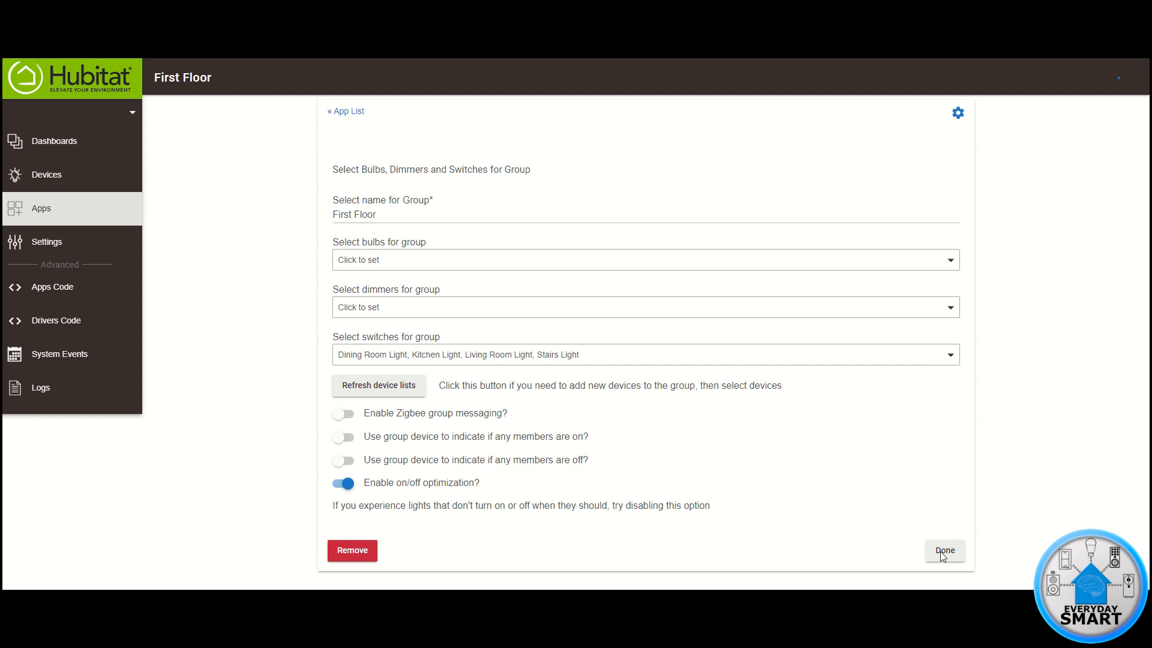
{"action": "left_click", "coordinate": [945, 550]}
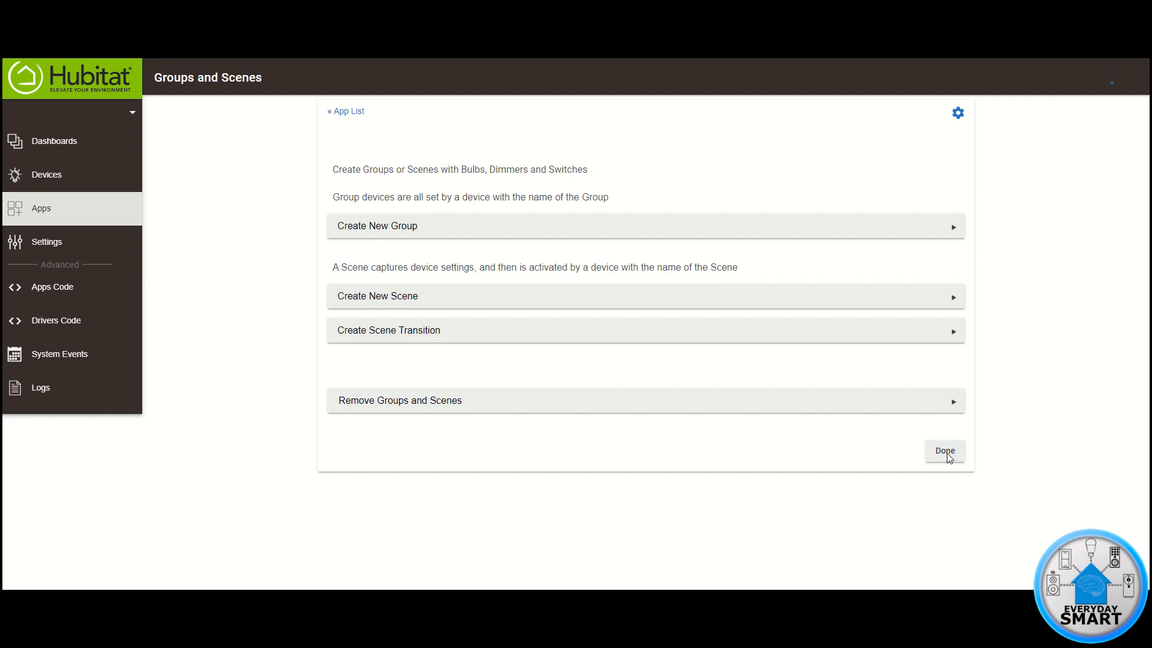
{"action": "left_click", "coordinate": [943, 450]}
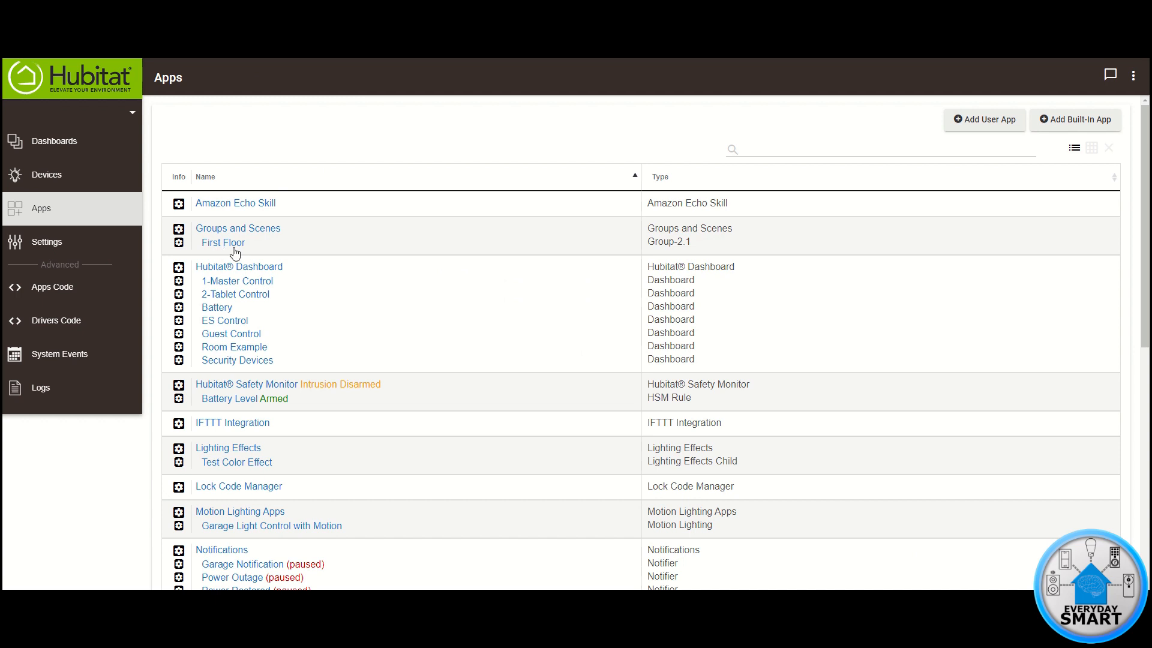
{"action": "mouse_move", "coordinate": [228, 253]}
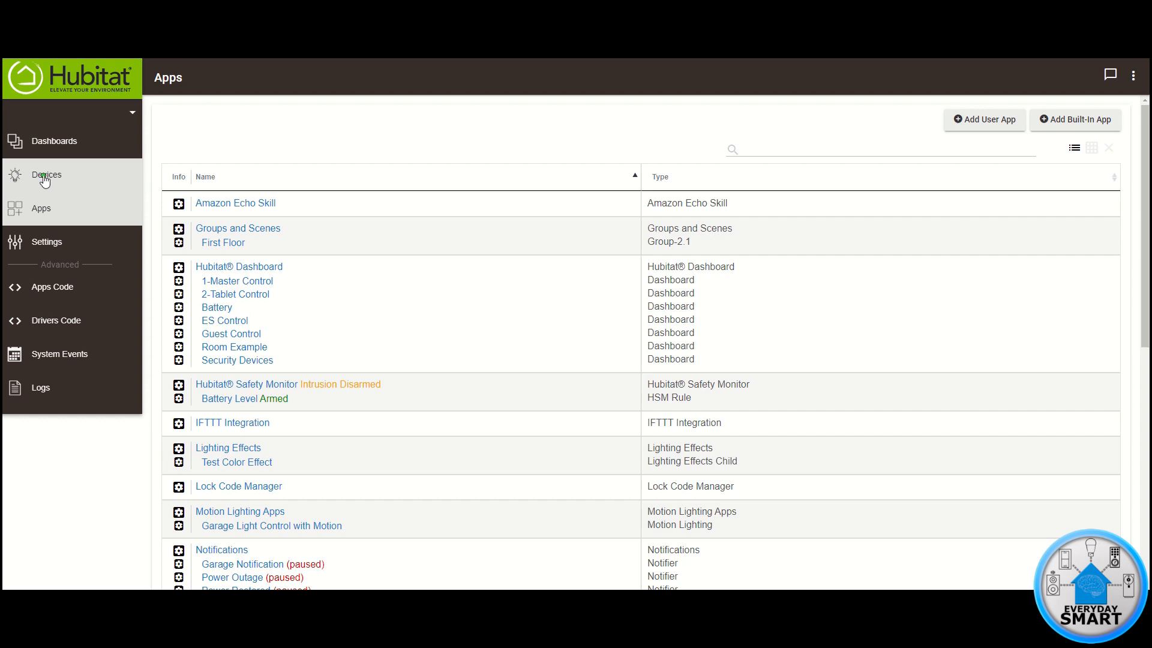
{"action": "left_click", "coordinate": [47, 174]}
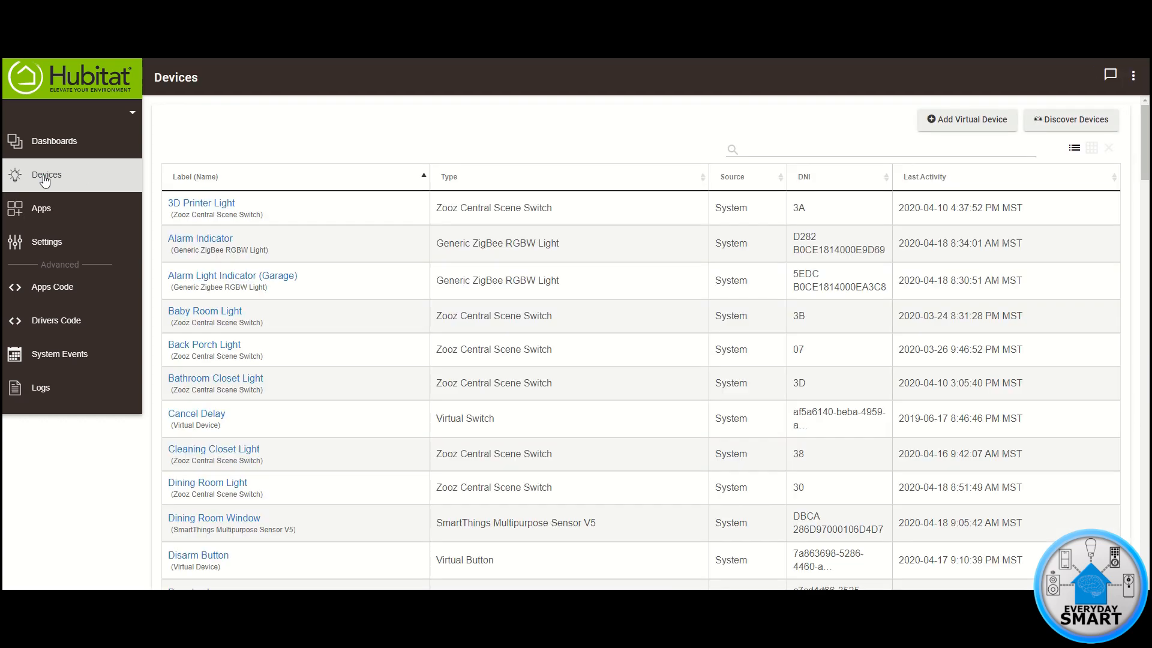
Find and open the First Floor group device in the devices list
{"action": "scroll", "scroll_direction": "down", "scroll_amount": 3}
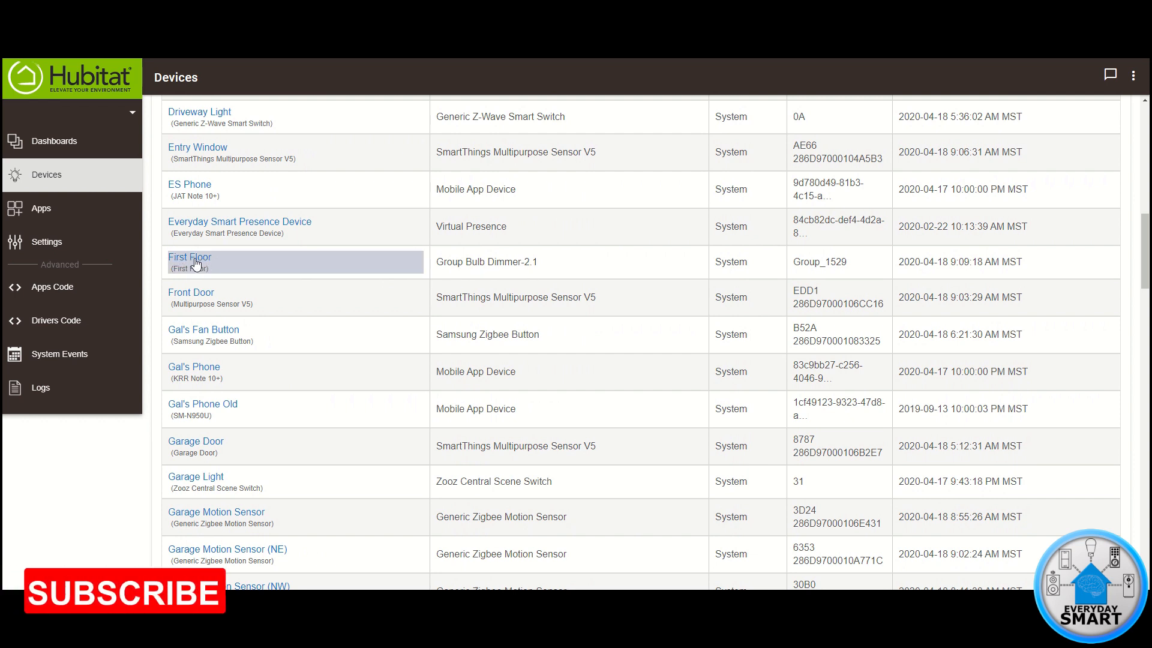
{"action": "left_click", "coordinate": [189, 257]}
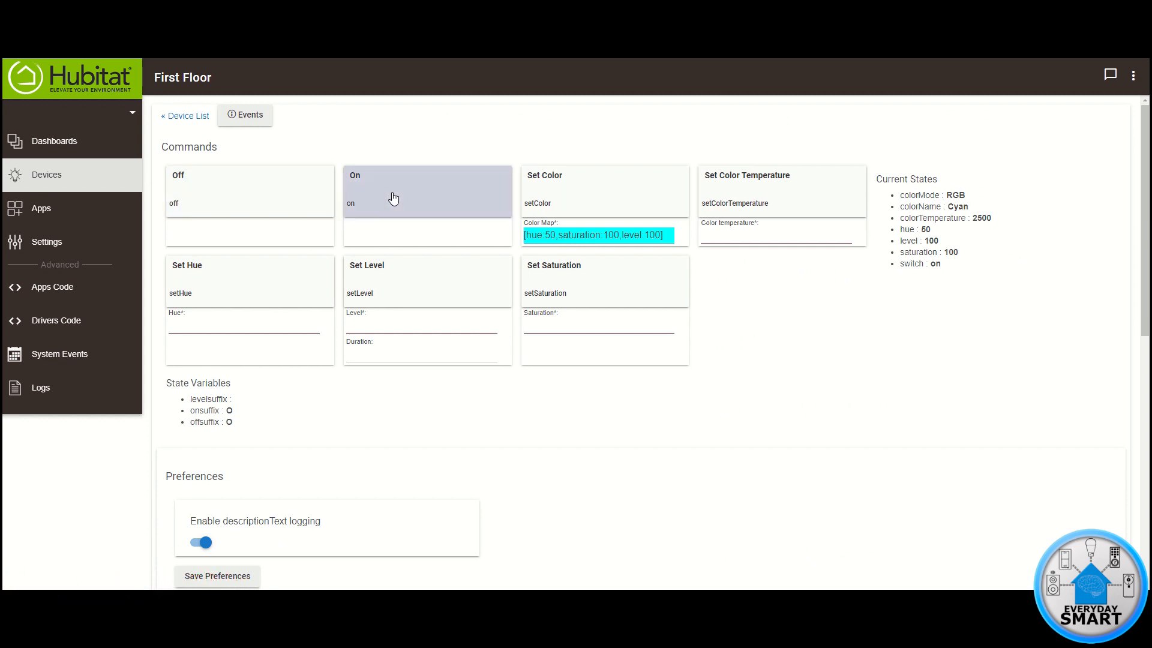
{"action": "mouse_move", "coordinate": [370, 150]}
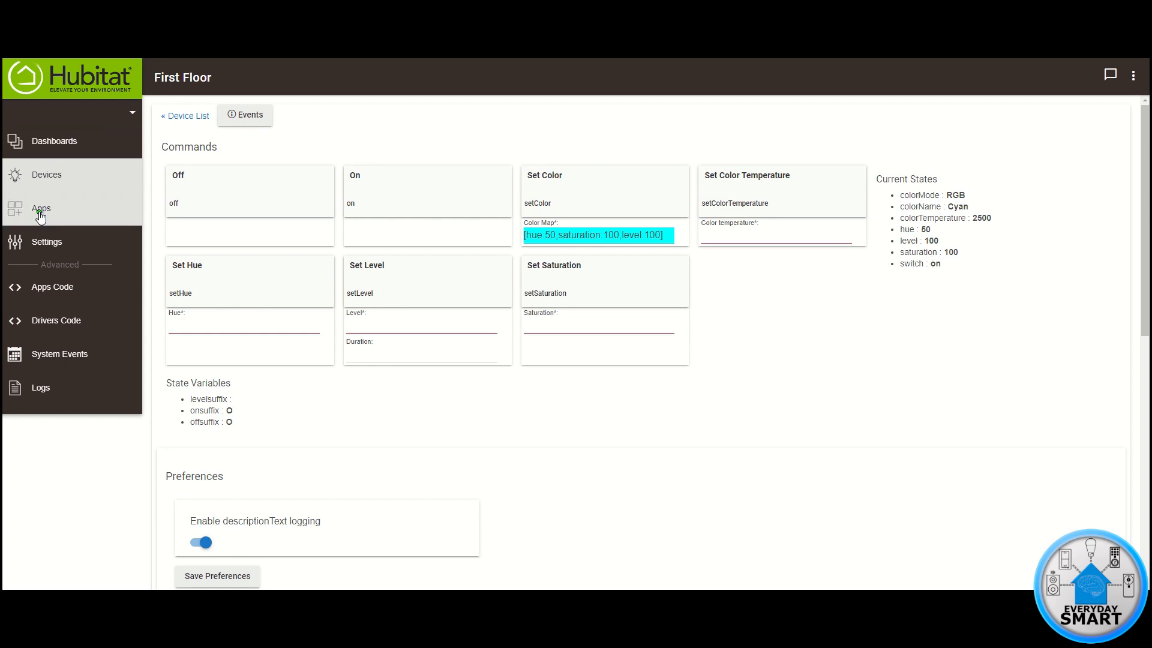
In the ES Control dashboard app, select First Floor as a dashboard device
{"action": "left_click", "coordinate": [42, 209]}
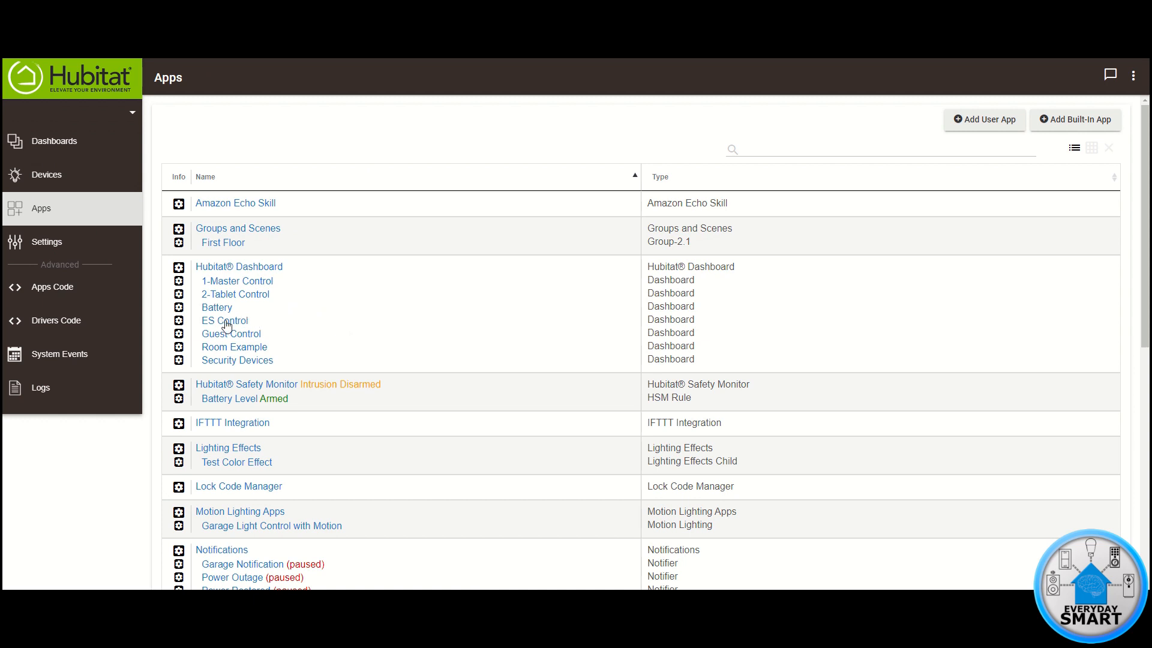
{"action": "left_click", "coordinate": [224, 320]}
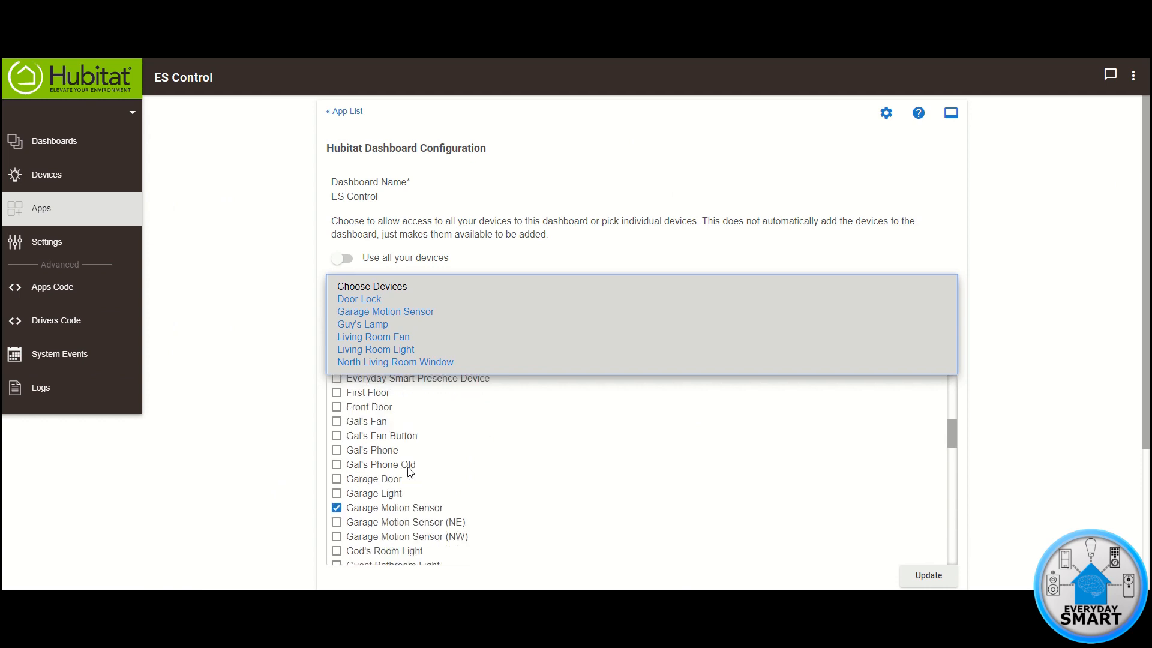
{"action": "left_click", "coordinate": [337, 392]}
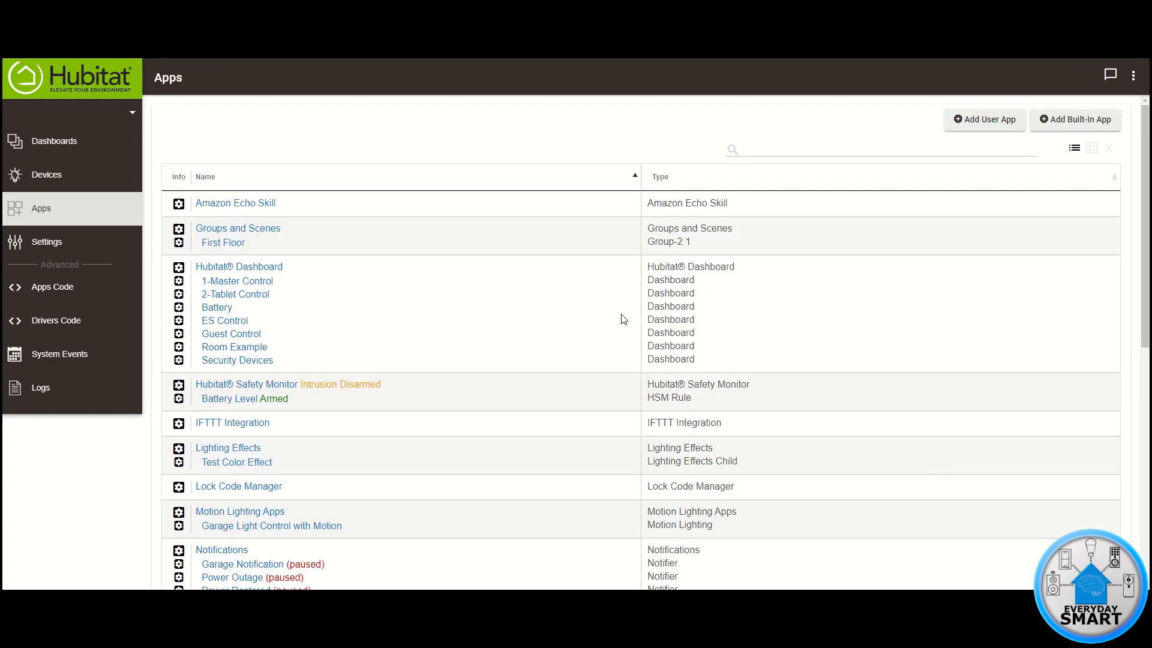
{"action": "mouse_move", "coordinate": [431, 155]}
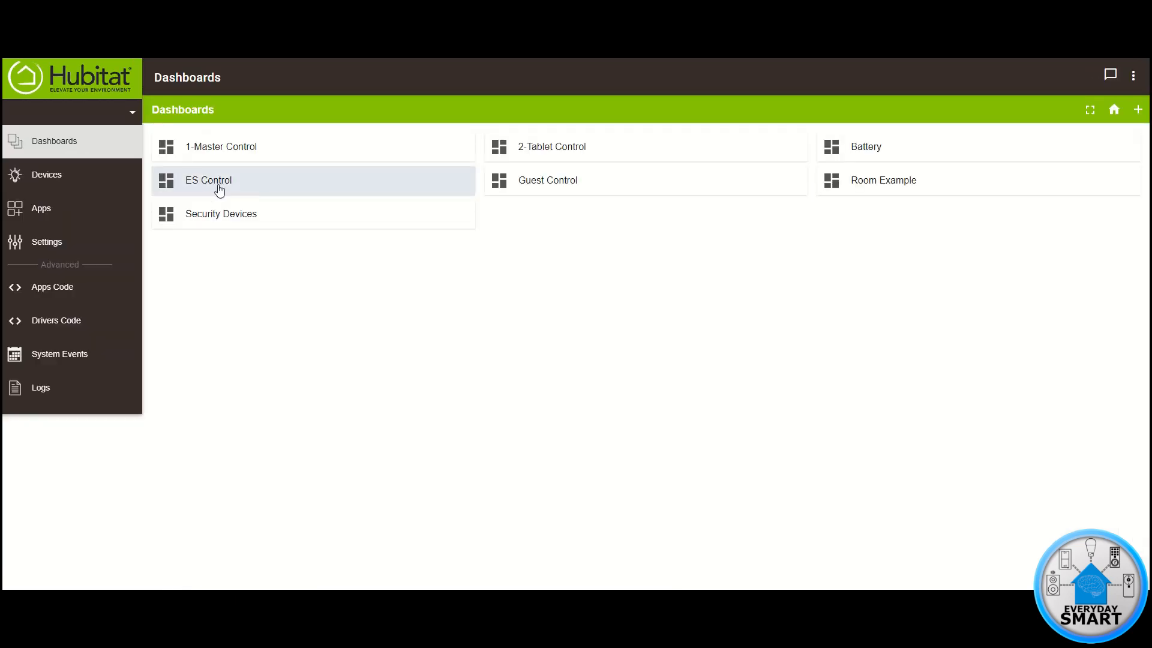
Open the ES Control dashboard from the Dashboards list
{"action": "left_click", "coordinate": [216, 180]}
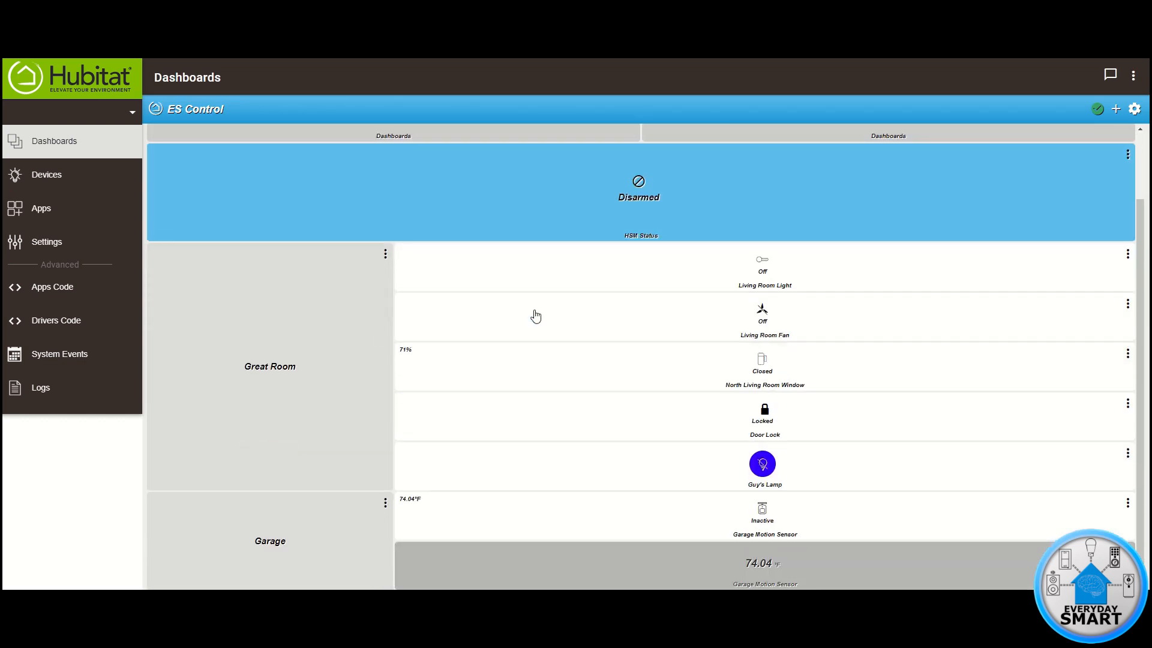
{"action": "mouse_move", "coordinate": [562, 316]}
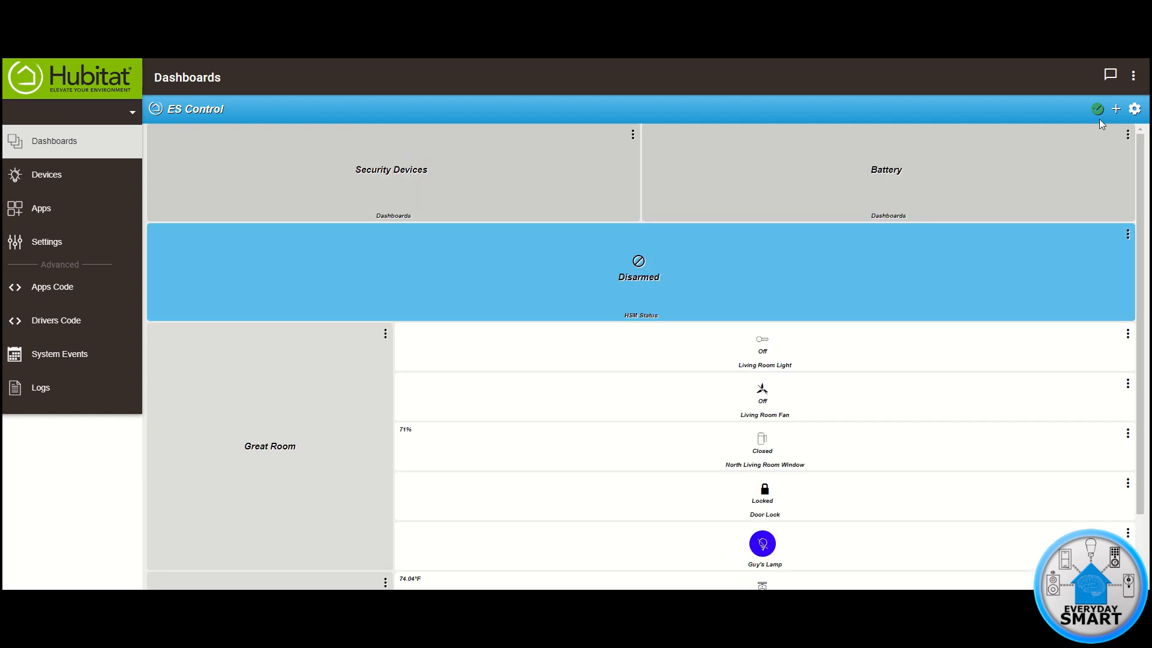
Show the dashboard grid options and bring up the Add A Tile dialog
{"action": "left_click", "coordinate": [1134, 109]}
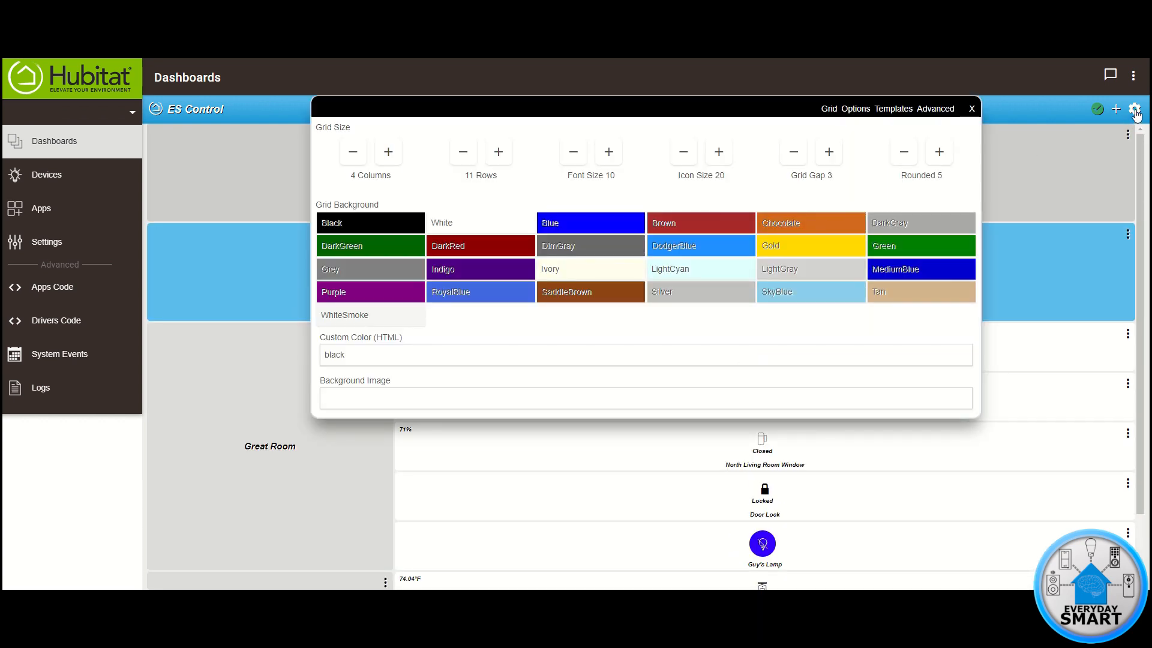
{"action": "left_click", "coordinate": [497, 151]}
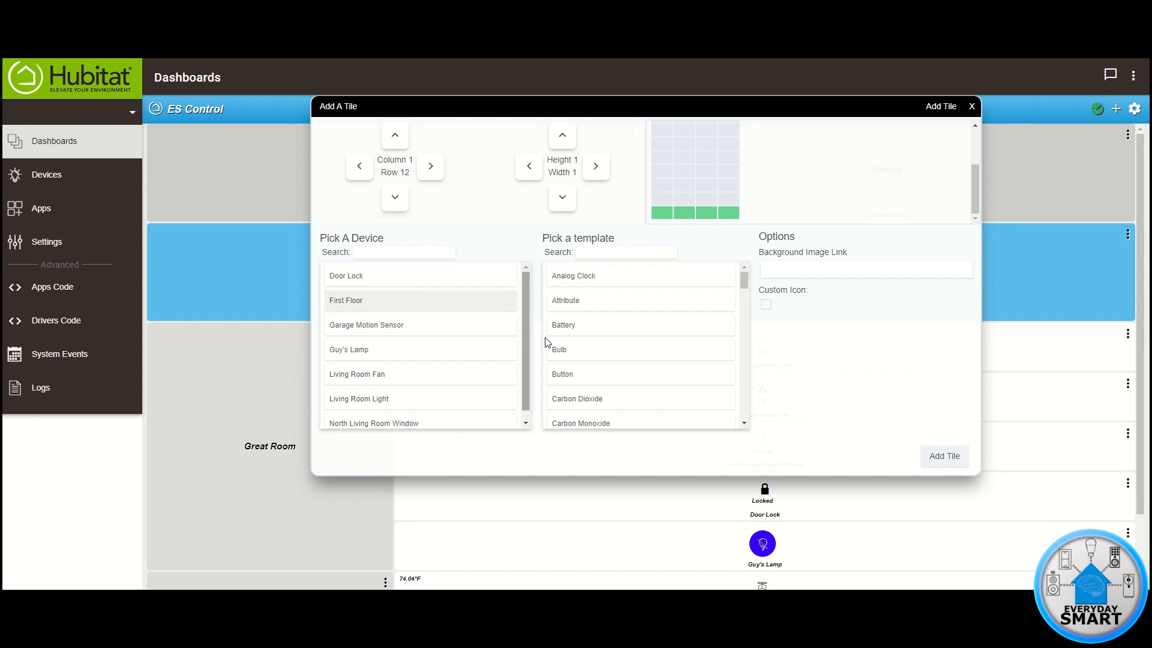
Add a First Floor Switch tile, three columns wide, on row 12
{"action": "scroll", "scroll_direction": "down", "scroll_amount": 3}
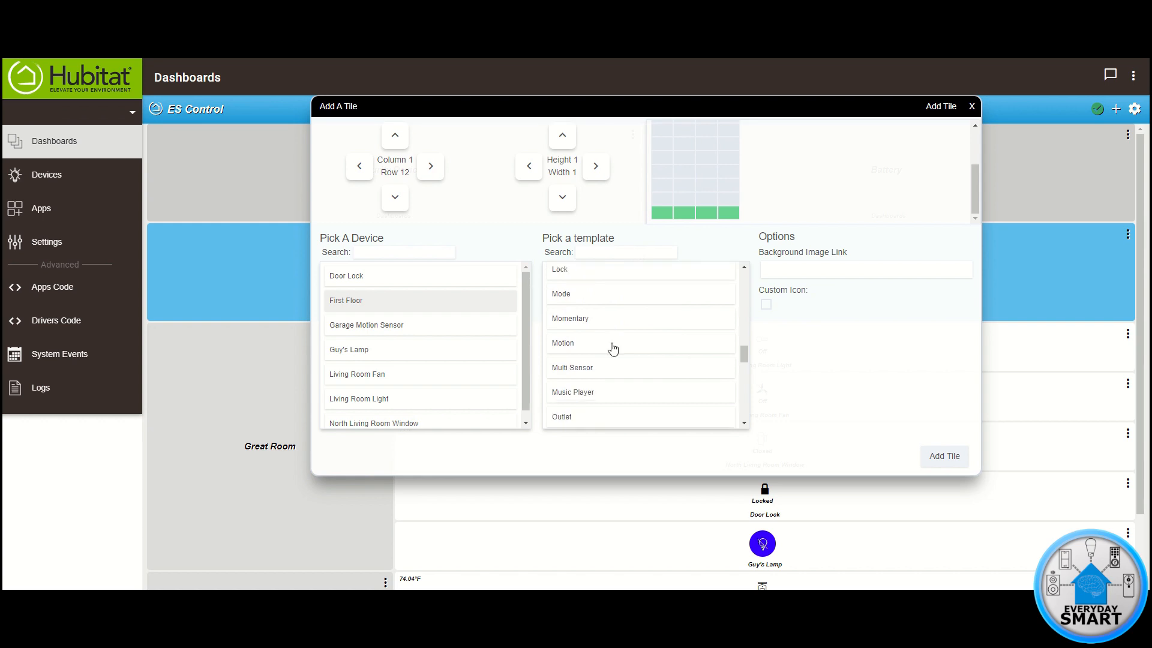
{"action": "scroll", "scroll_direction": "down", "scroll_amount": 3}
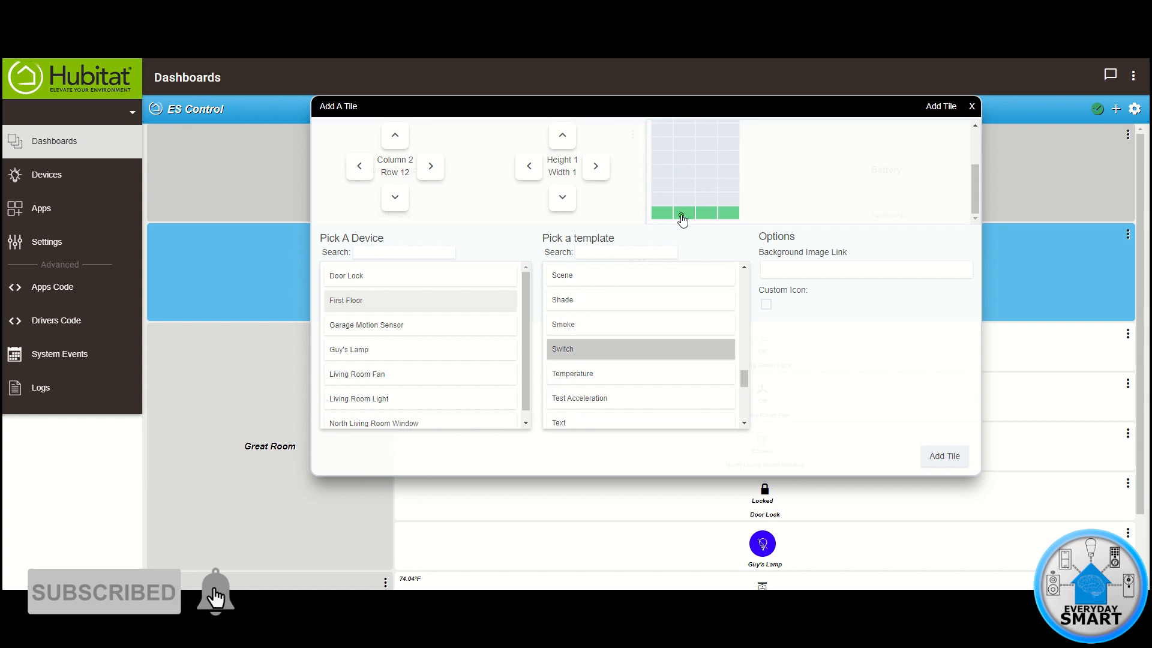
{"action": "left_click", "coordinate": [596, 166]}
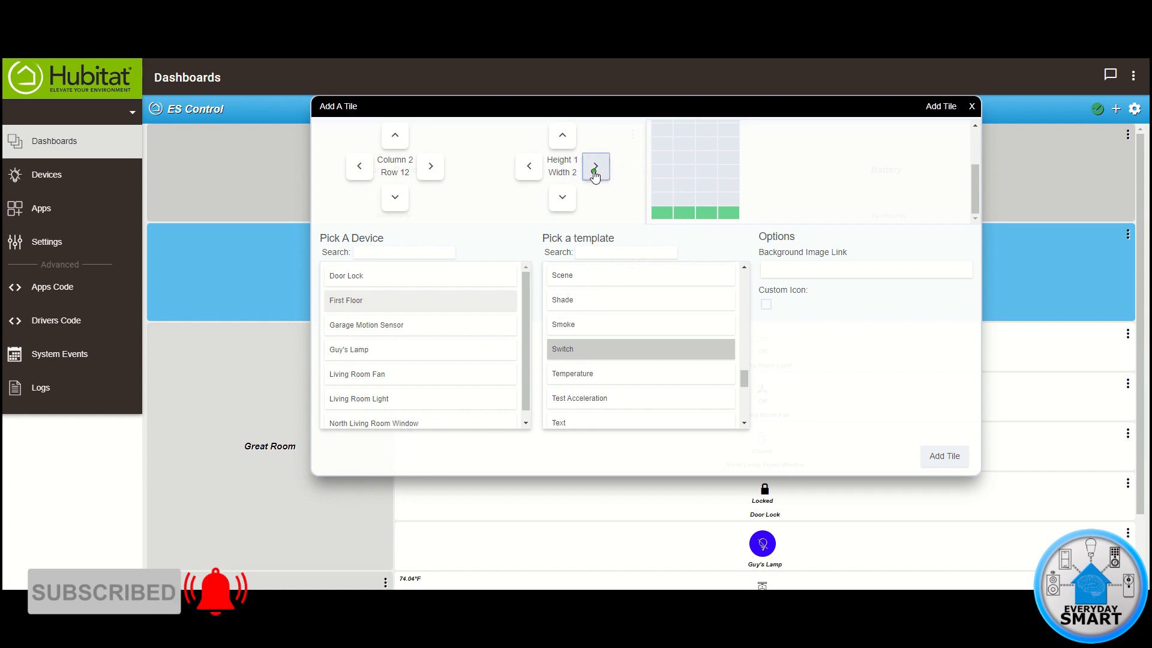
{"action": "left_click", "coordinate": [595, 166]}
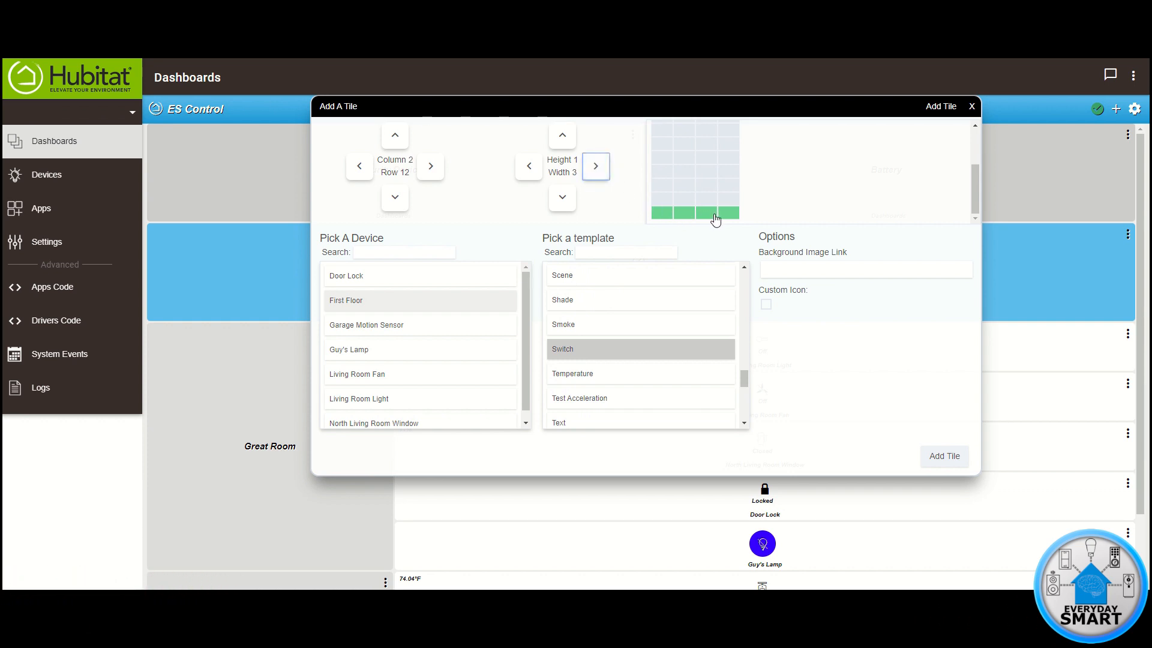
{"action": "mouse_move", "coordinate": [724, 221]}
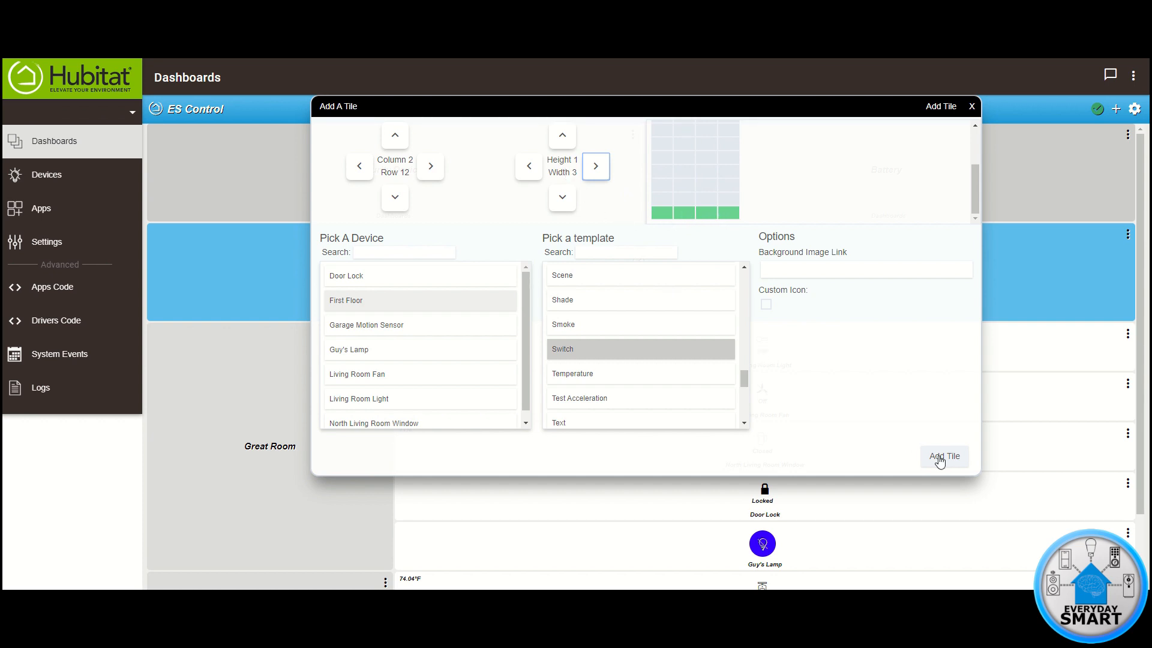
{"action": "left_click", "coordinate": [359, 166]}
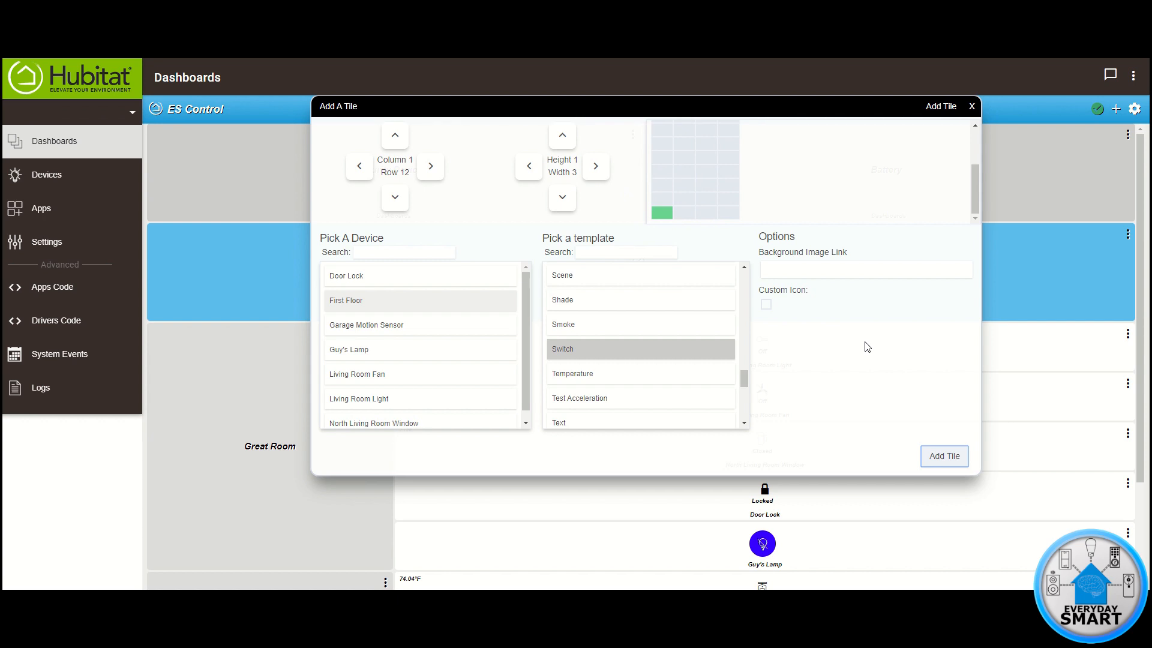
{"action": "mouse_move", "coordinate": [381, 350]}
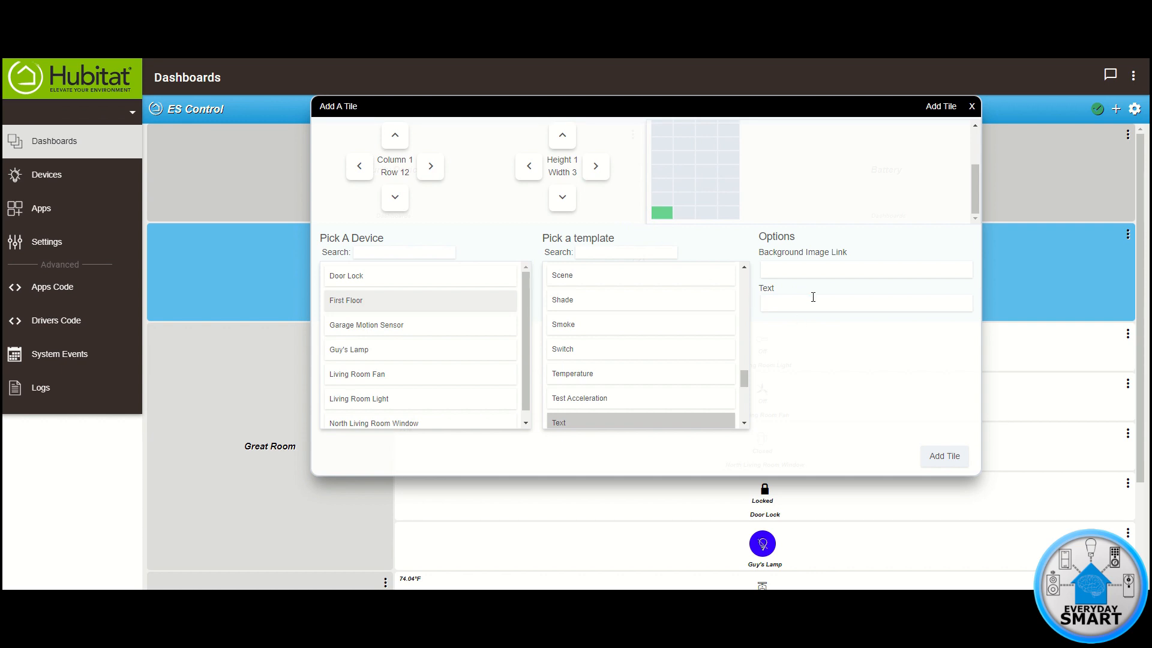
Add a one-column Text tile reading 'Virtual' and close the tile dialog
{"action": "type", "text": "Virtual"}
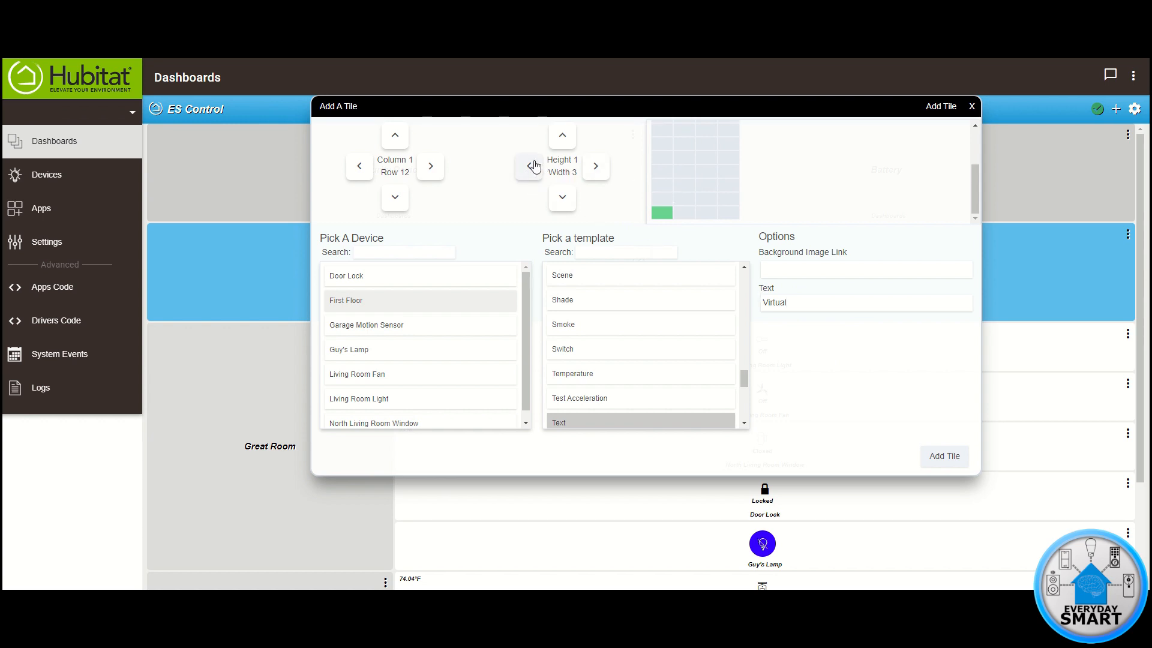
{"action": "left_click", "coordinate": [528, 166]}
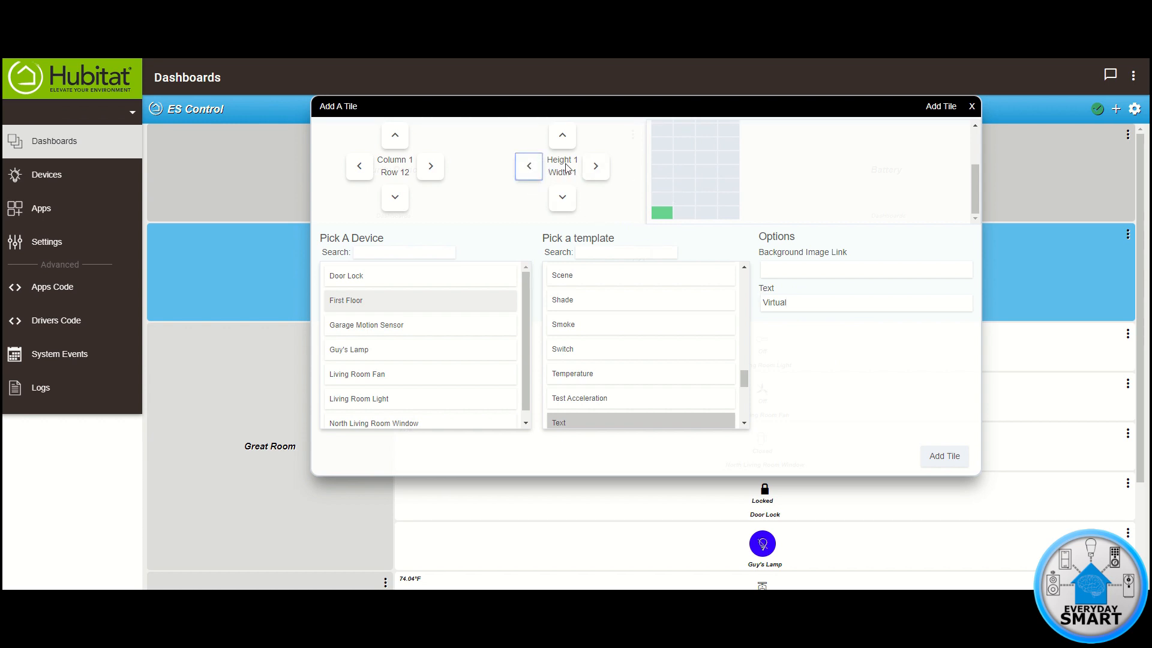
{"action": "left_click", "coordinate": [429, 167]}
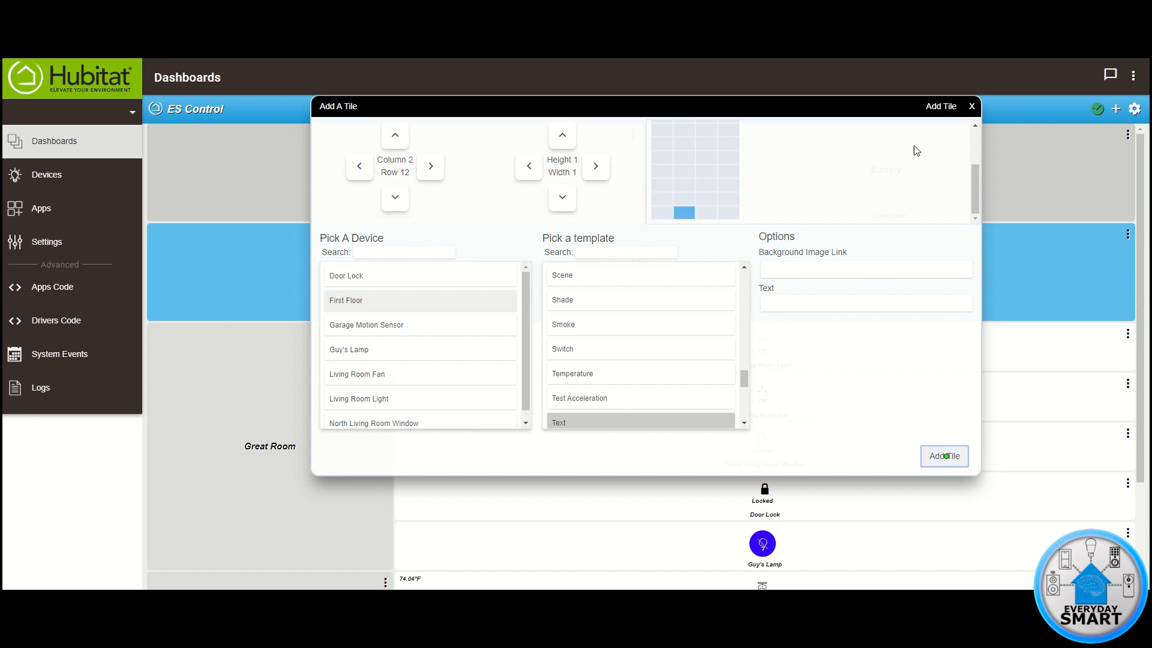
{"action": "left_click", "coordinate": [971, 106]}
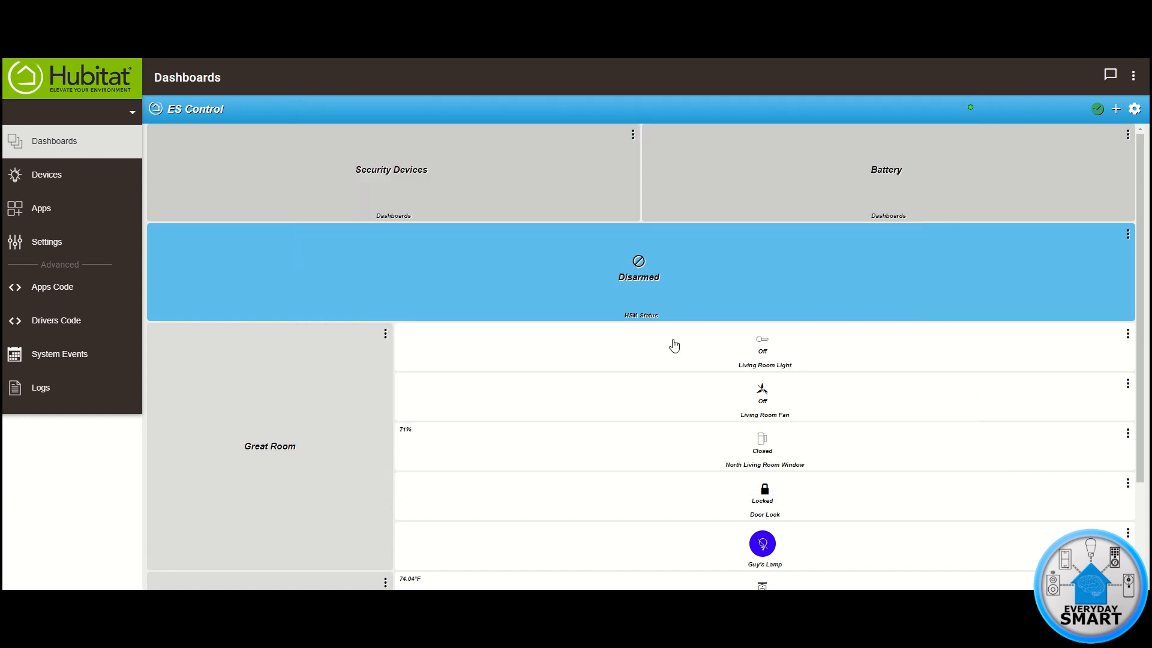
{"action": "scroll", "scroll_direction": "down", "scroll_amount": 3}
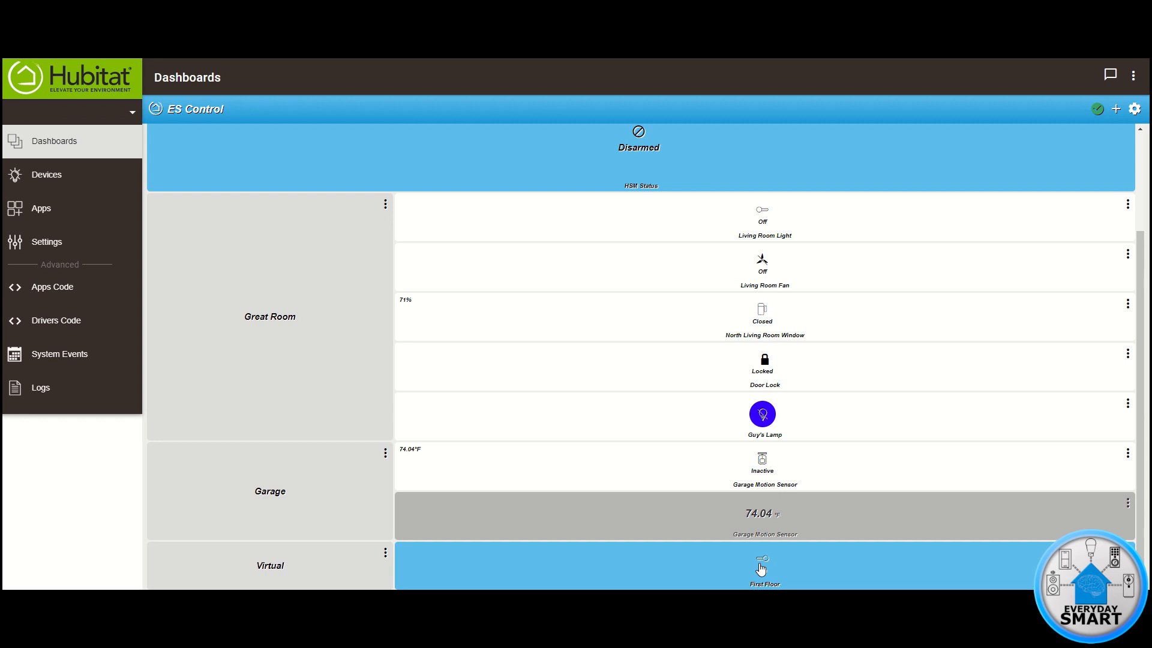
{"action": "left_click", "coordinate": [762, 568]}
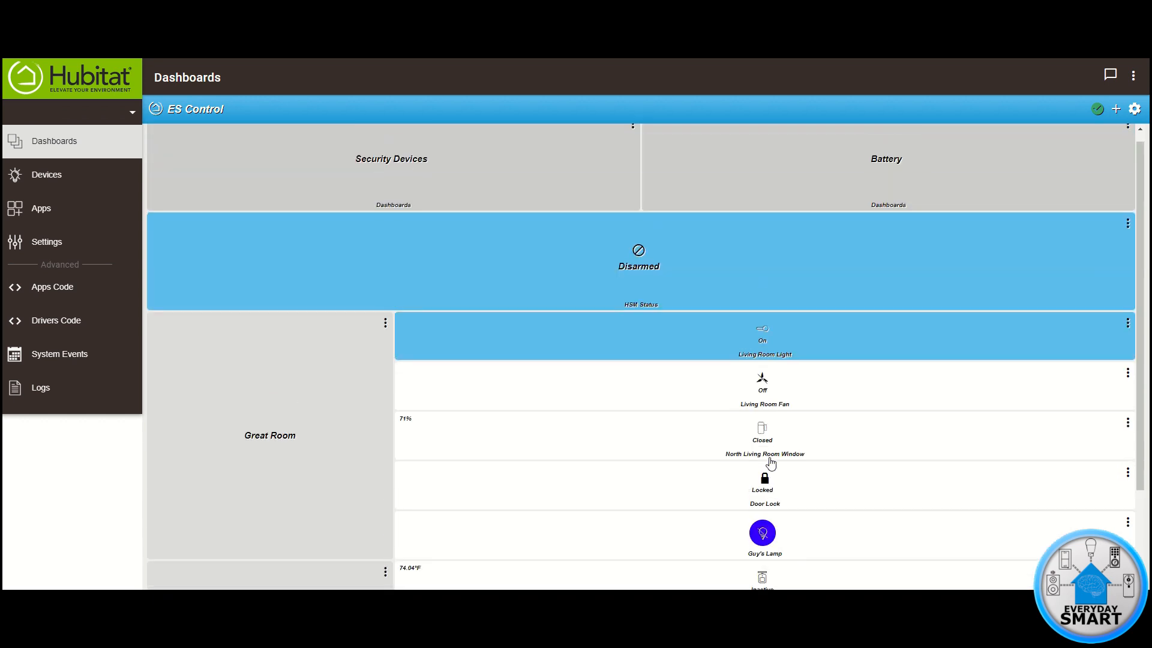
{"action": "scroll", "scroll_direction": "down", "scroll_amount": 3}
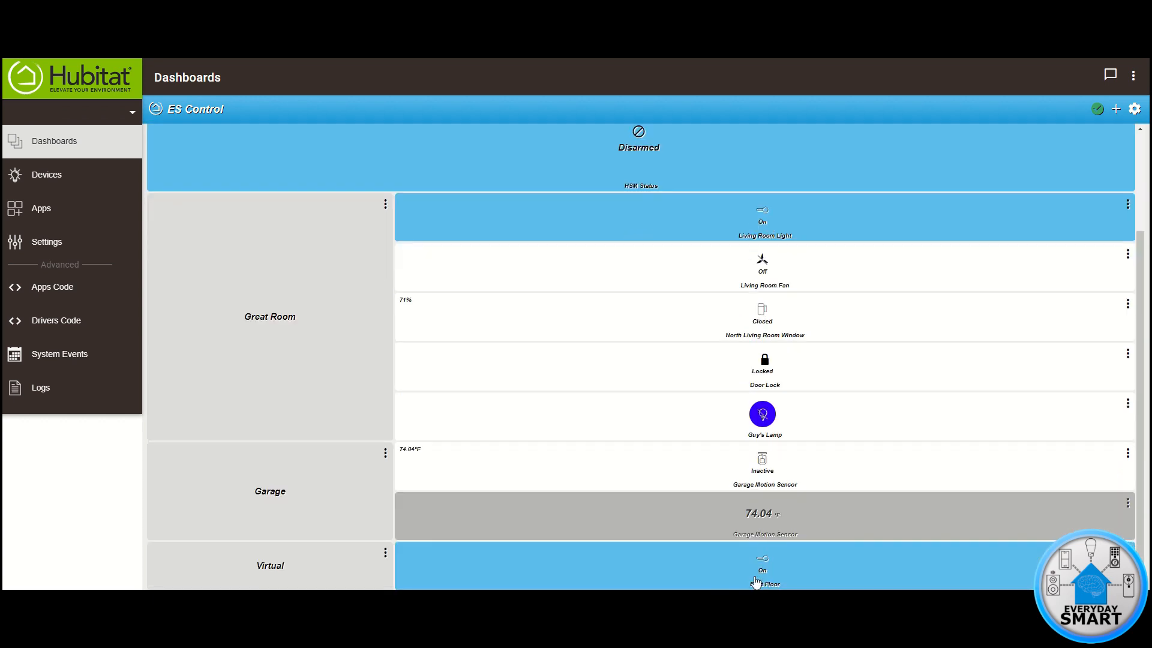
{"action": "mouse_move", "coordinate": [767, 228]}
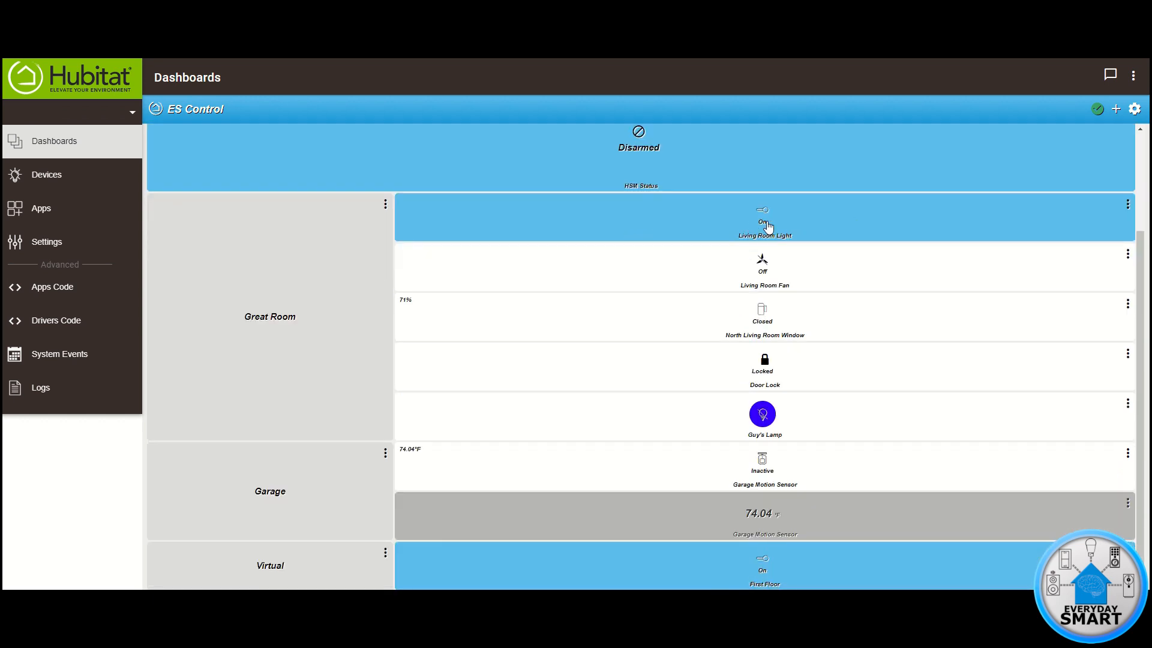
{"action": "mouse_move", "coordinate": [767, 215]}
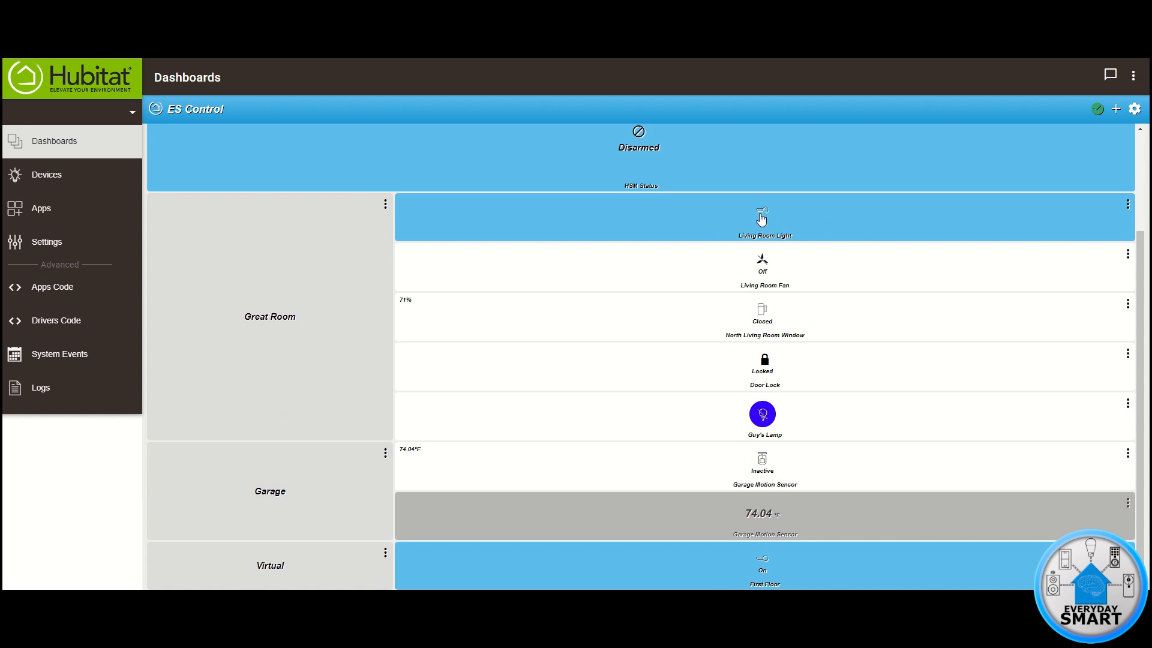
{"action": "left_click", "coordinate": [763, 216]}
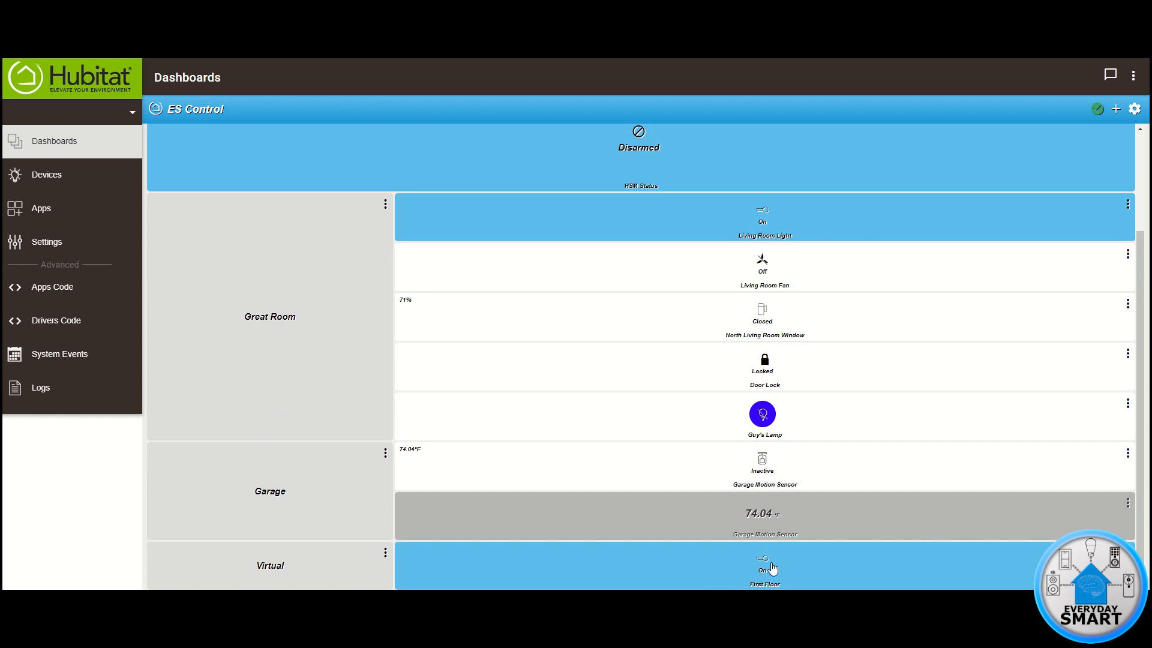
{"action": "mouse_move", "coordinate": [769, 566]}
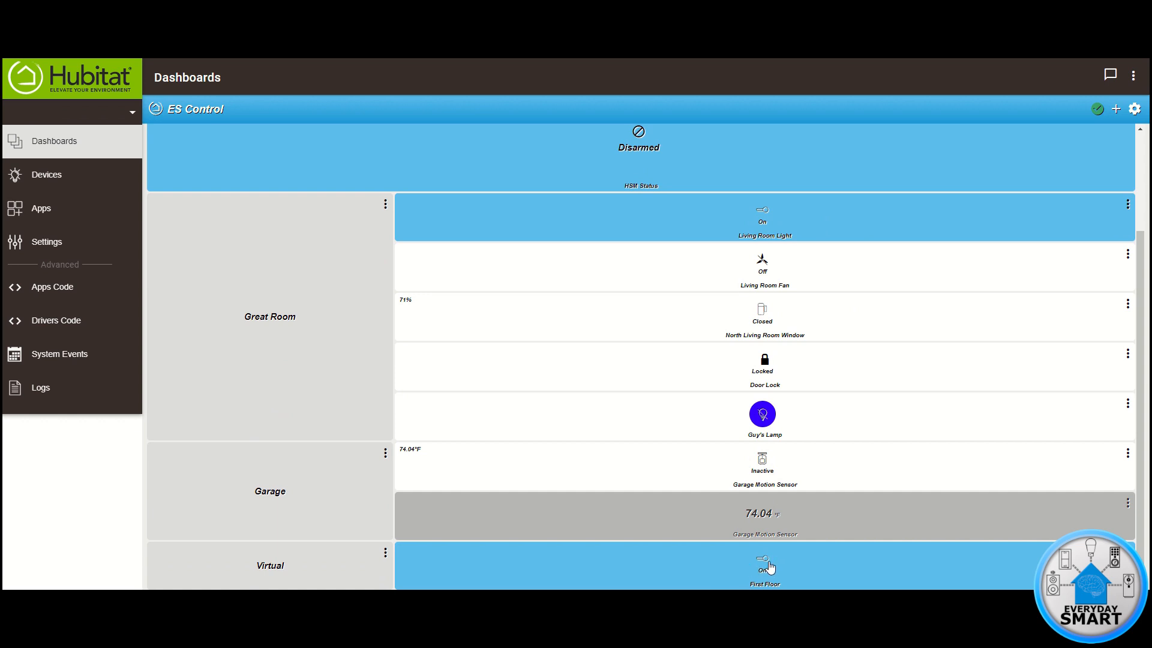
{"action": "left_click", "coordinate": [764, 564]}
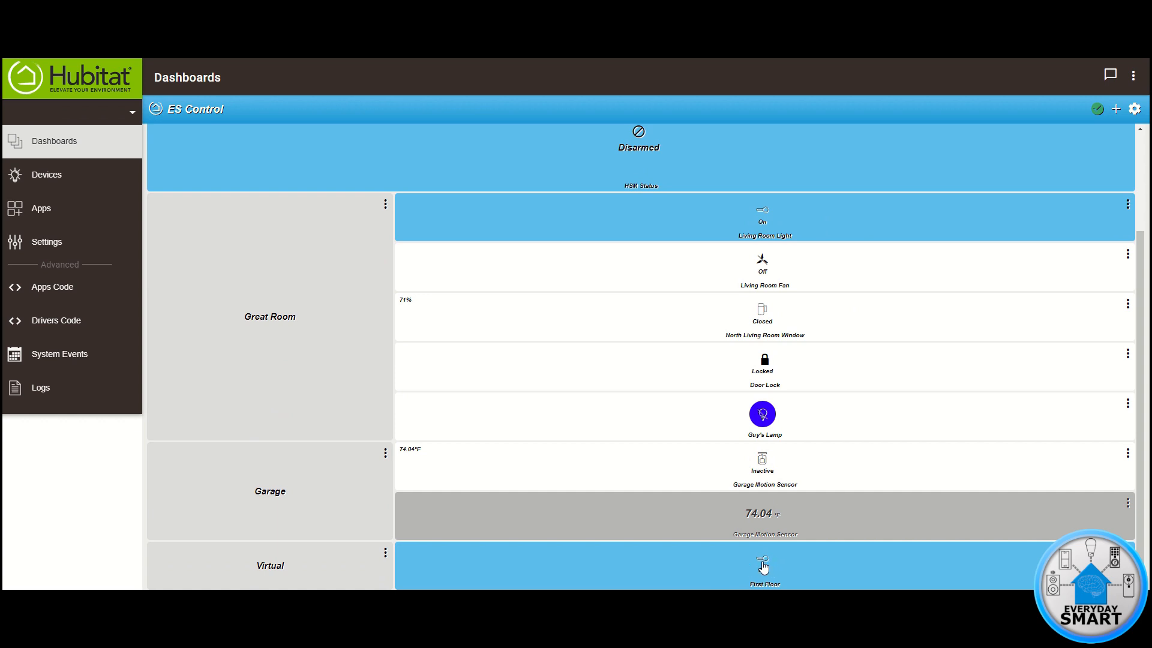
{"action": "left_click", "coordinate": [763, 566]}
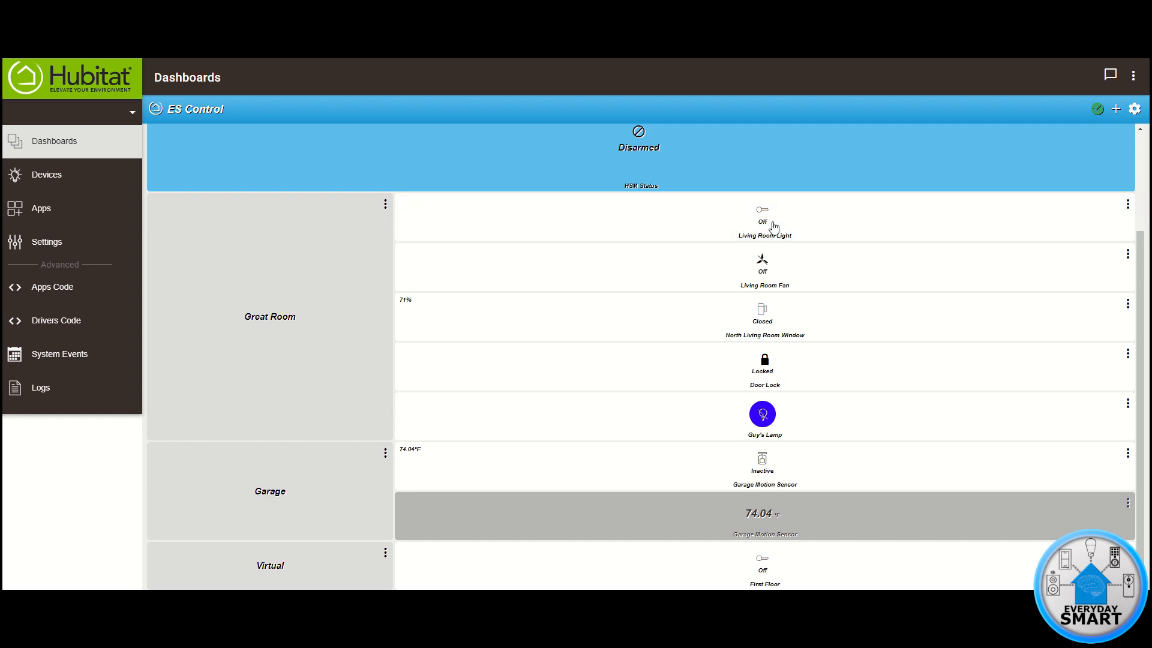
{"action": "mouse_move", "coordinate": [737, 252]}
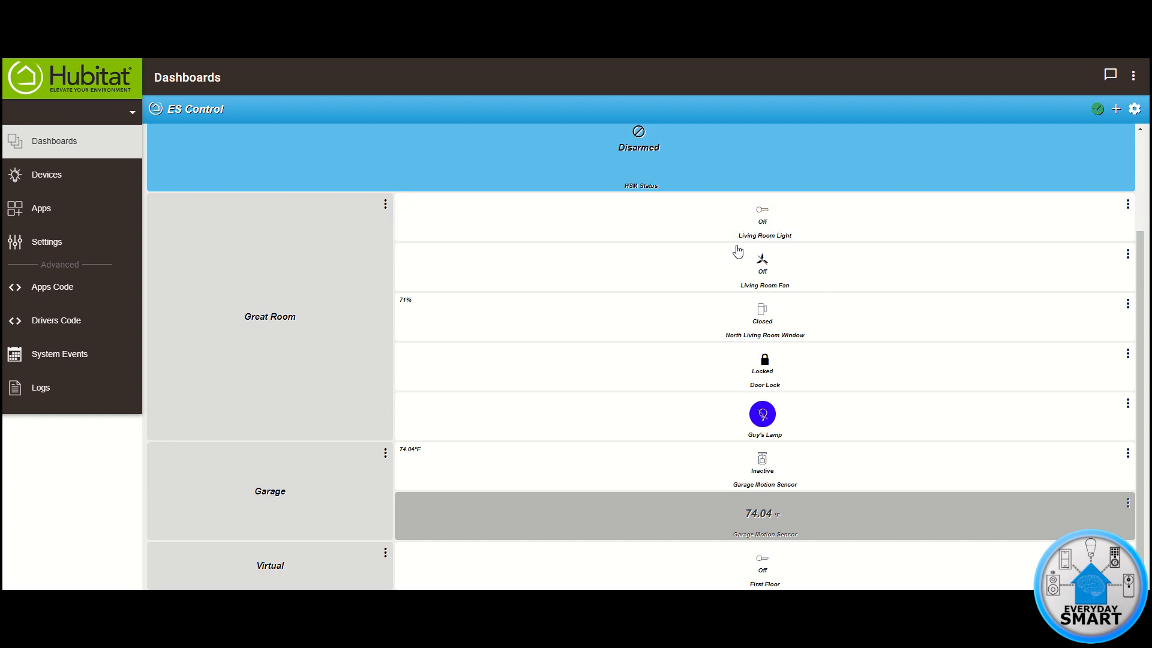
{"action": "mouse_move", "coordinate": [777, 373]}
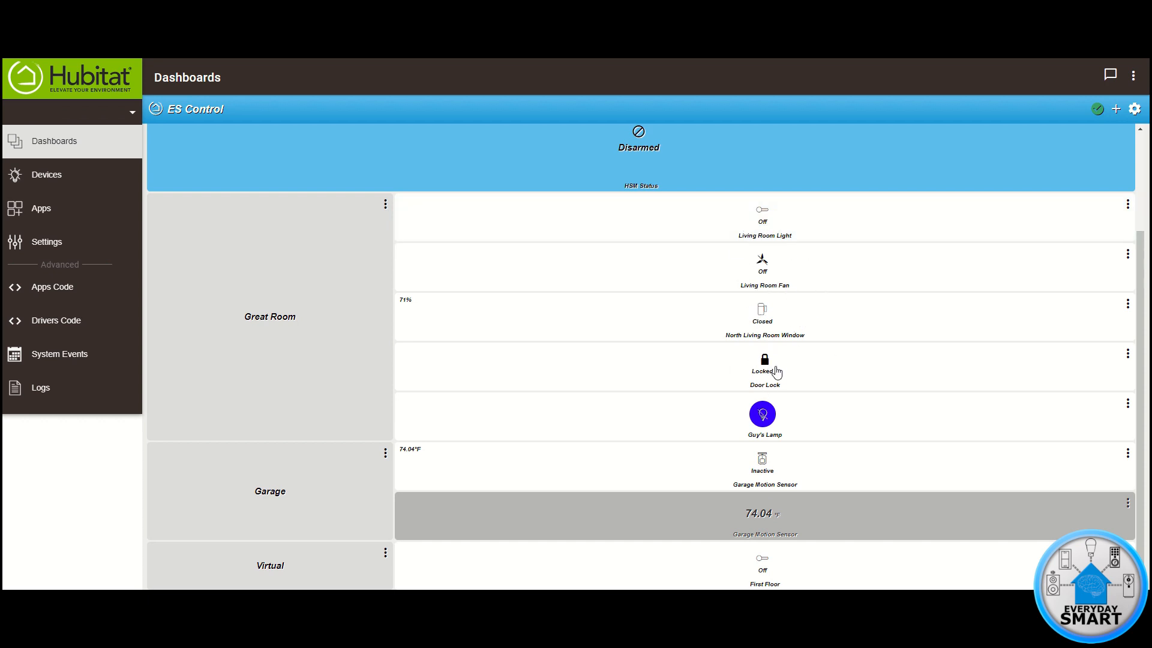
{"action": "mouse_move", "coordinate": [783, 373]}
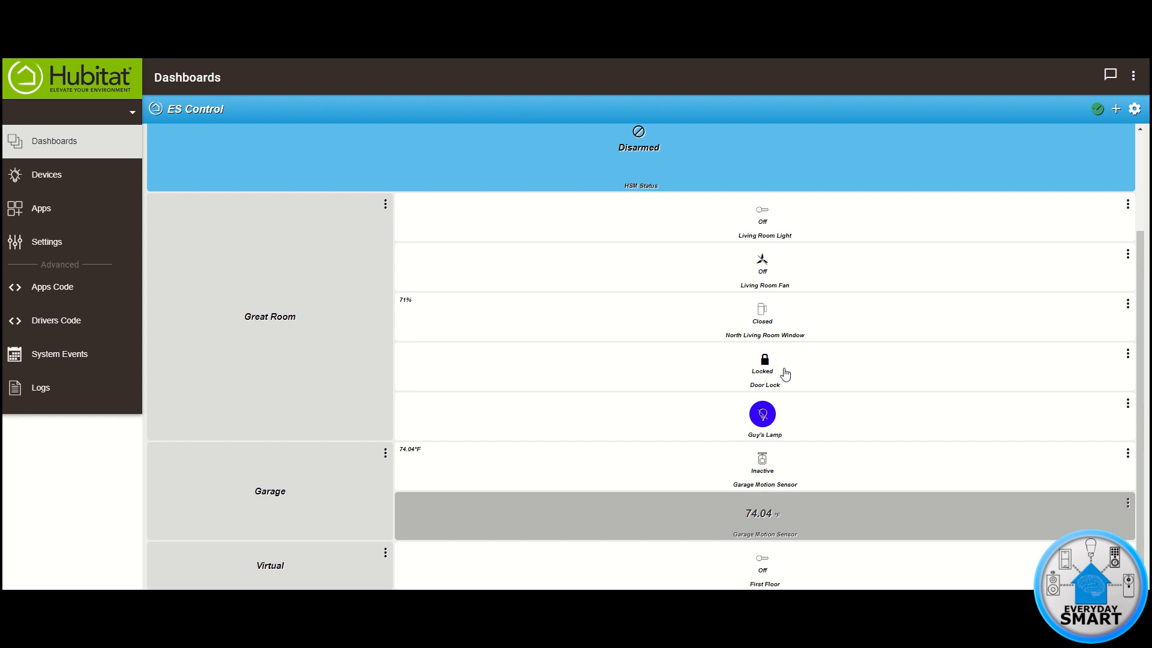